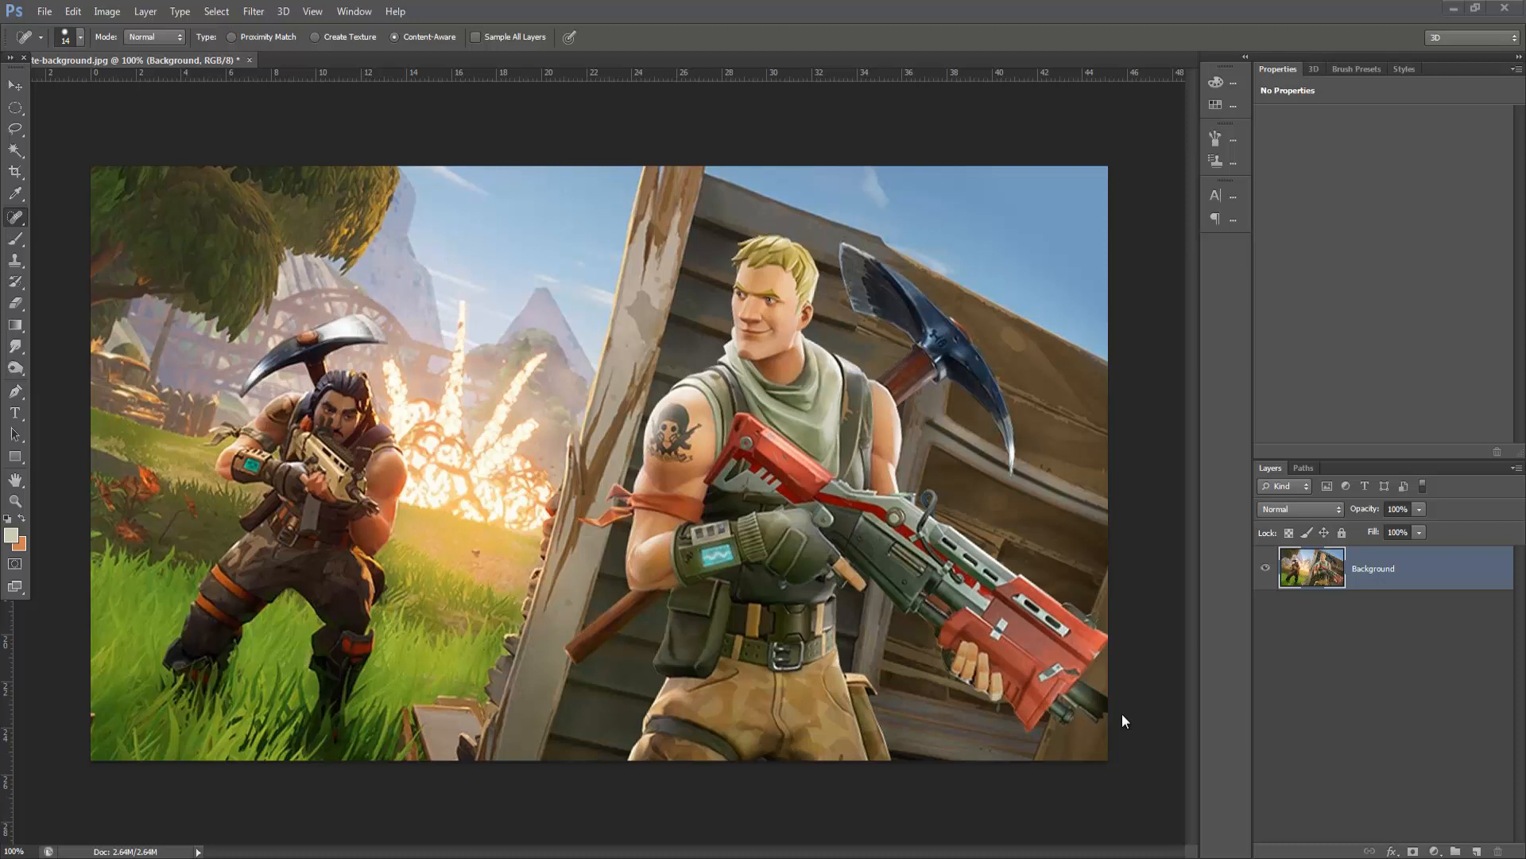
mouse_move(1116, 719)
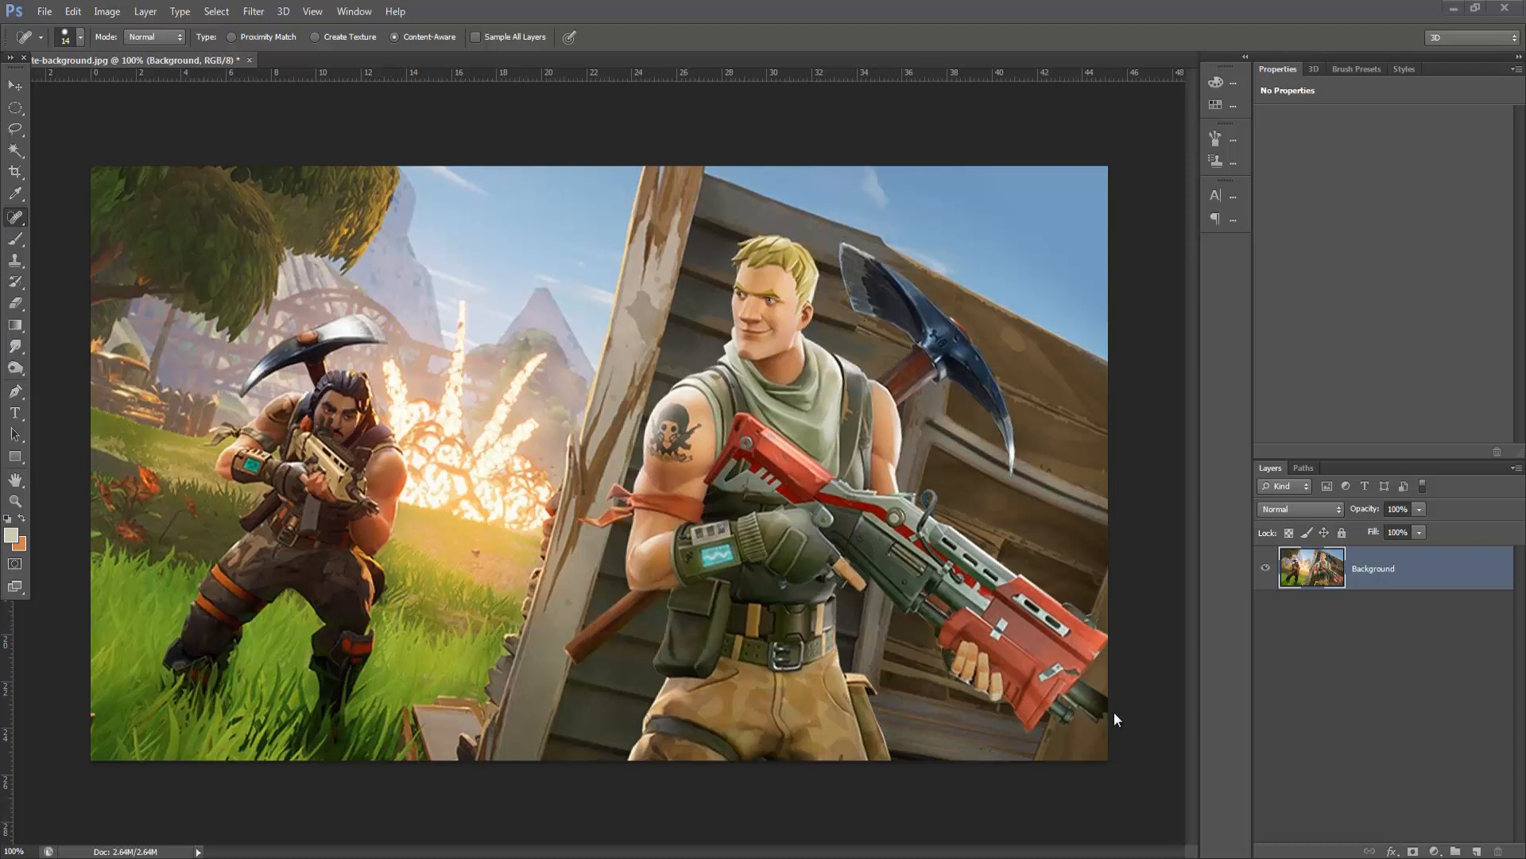
mouse_move(313, 192)
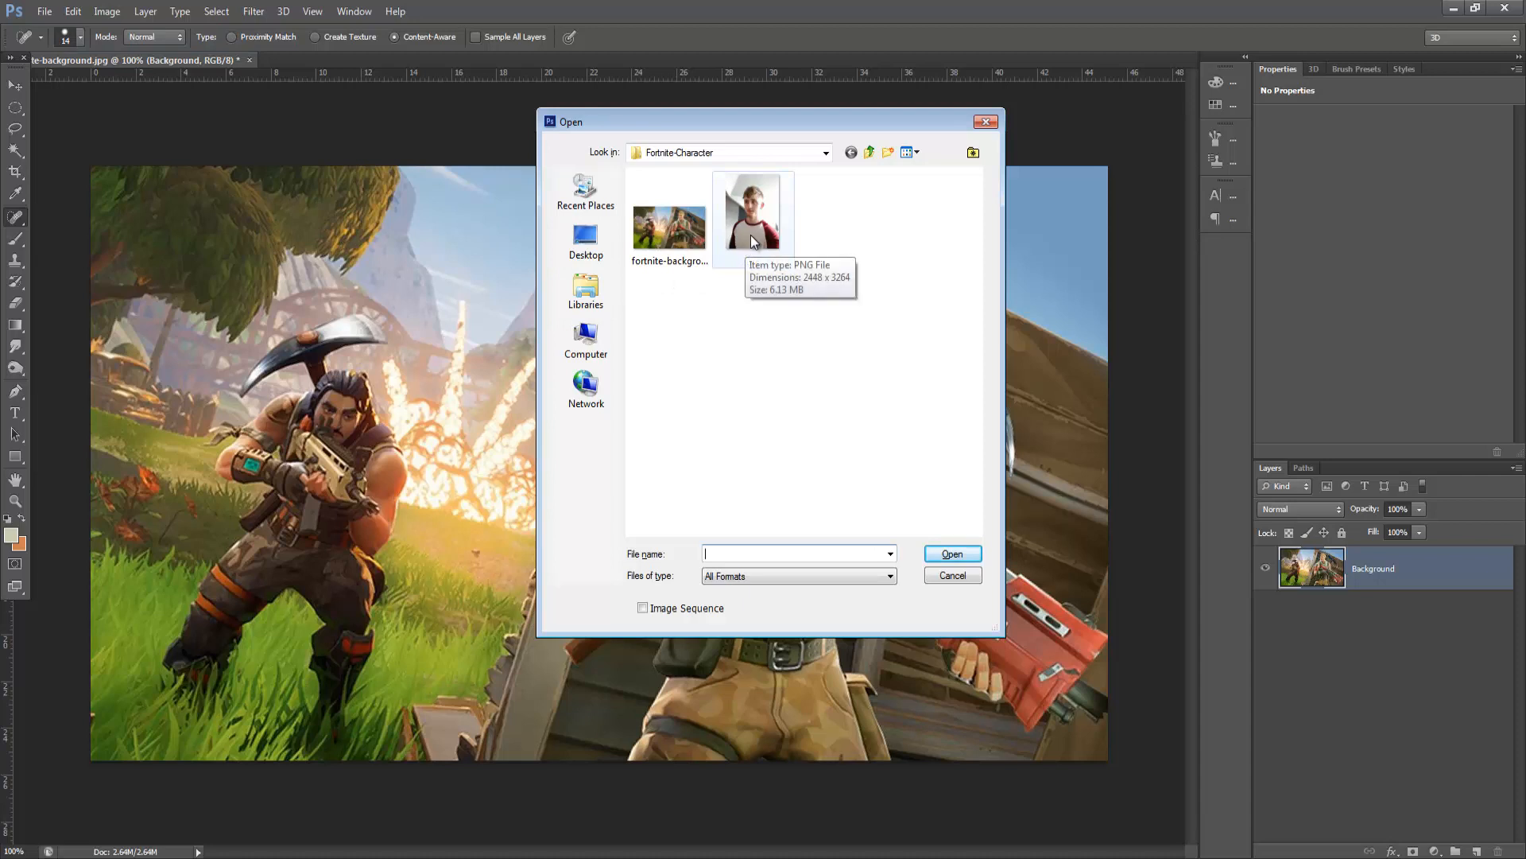
- Open the portrait PNG as a second document, then return to the Fortnite background tab
click(951, 553)
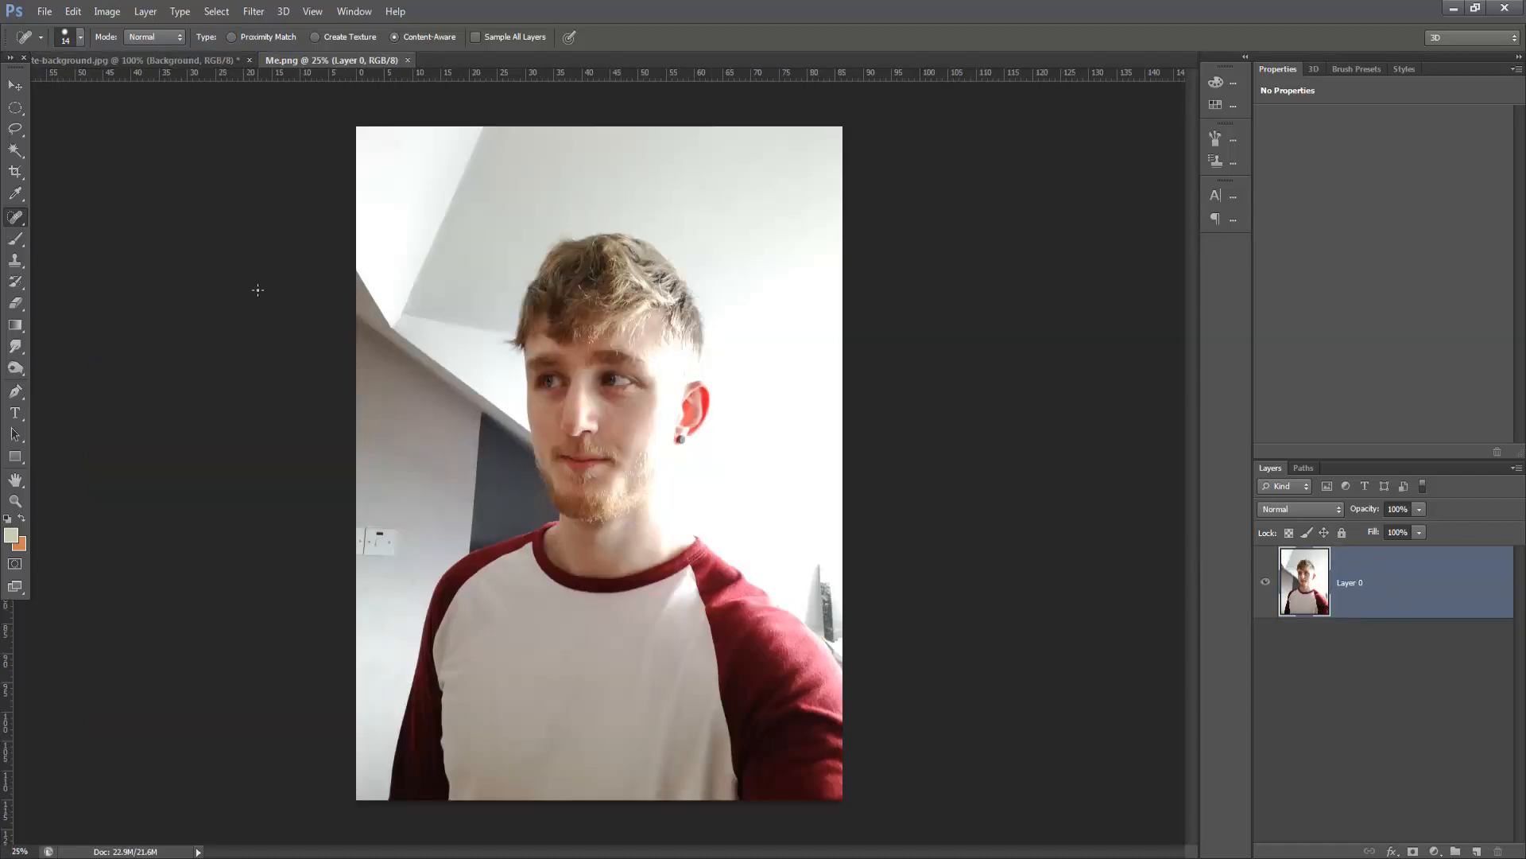
click(127, 59)
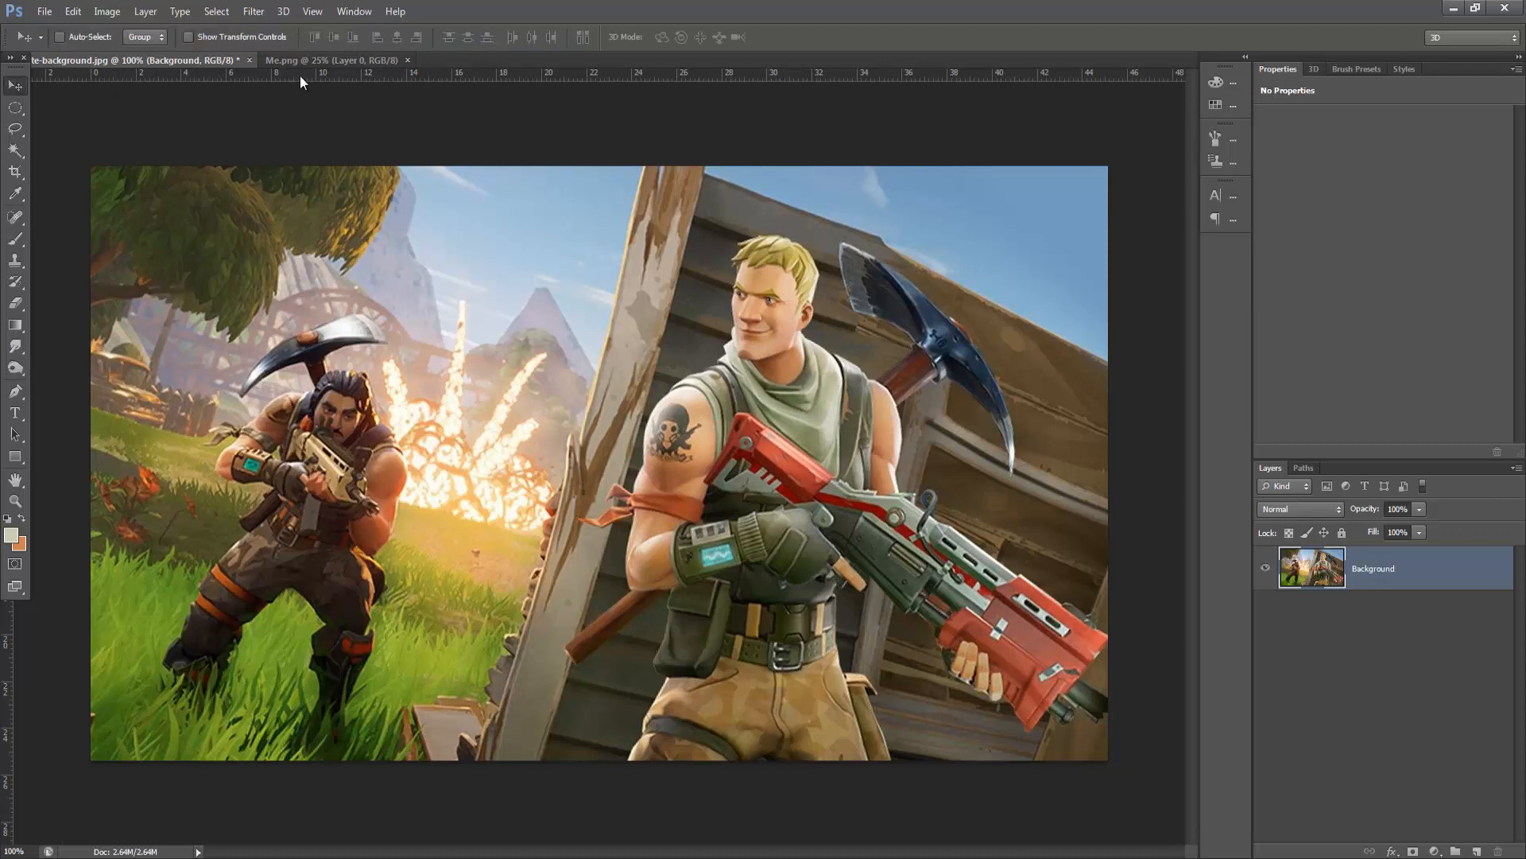
mouse_move(310, 63)
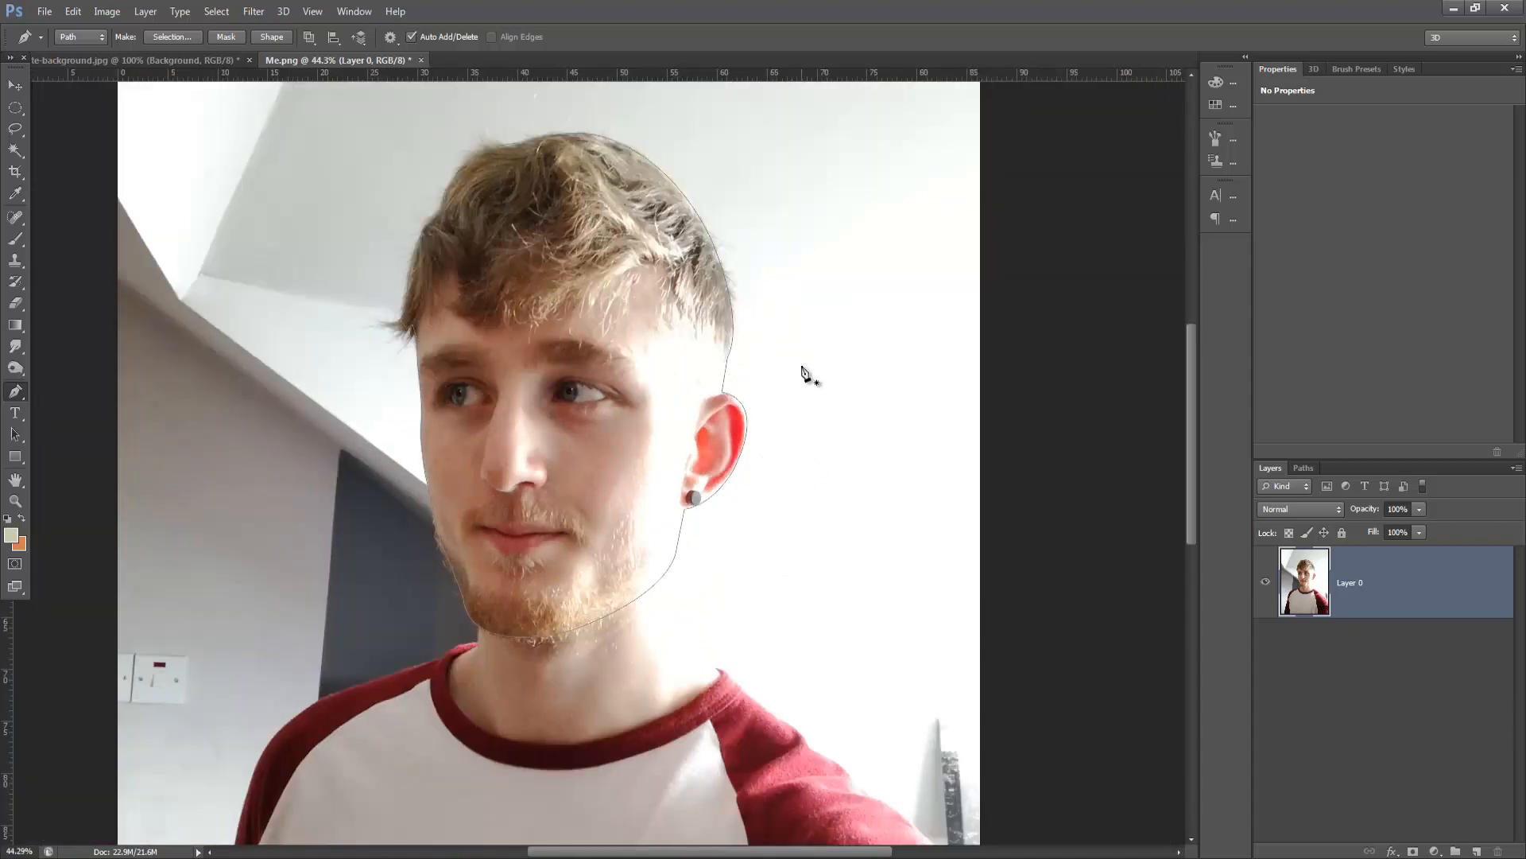
mouse_move(775, 423)
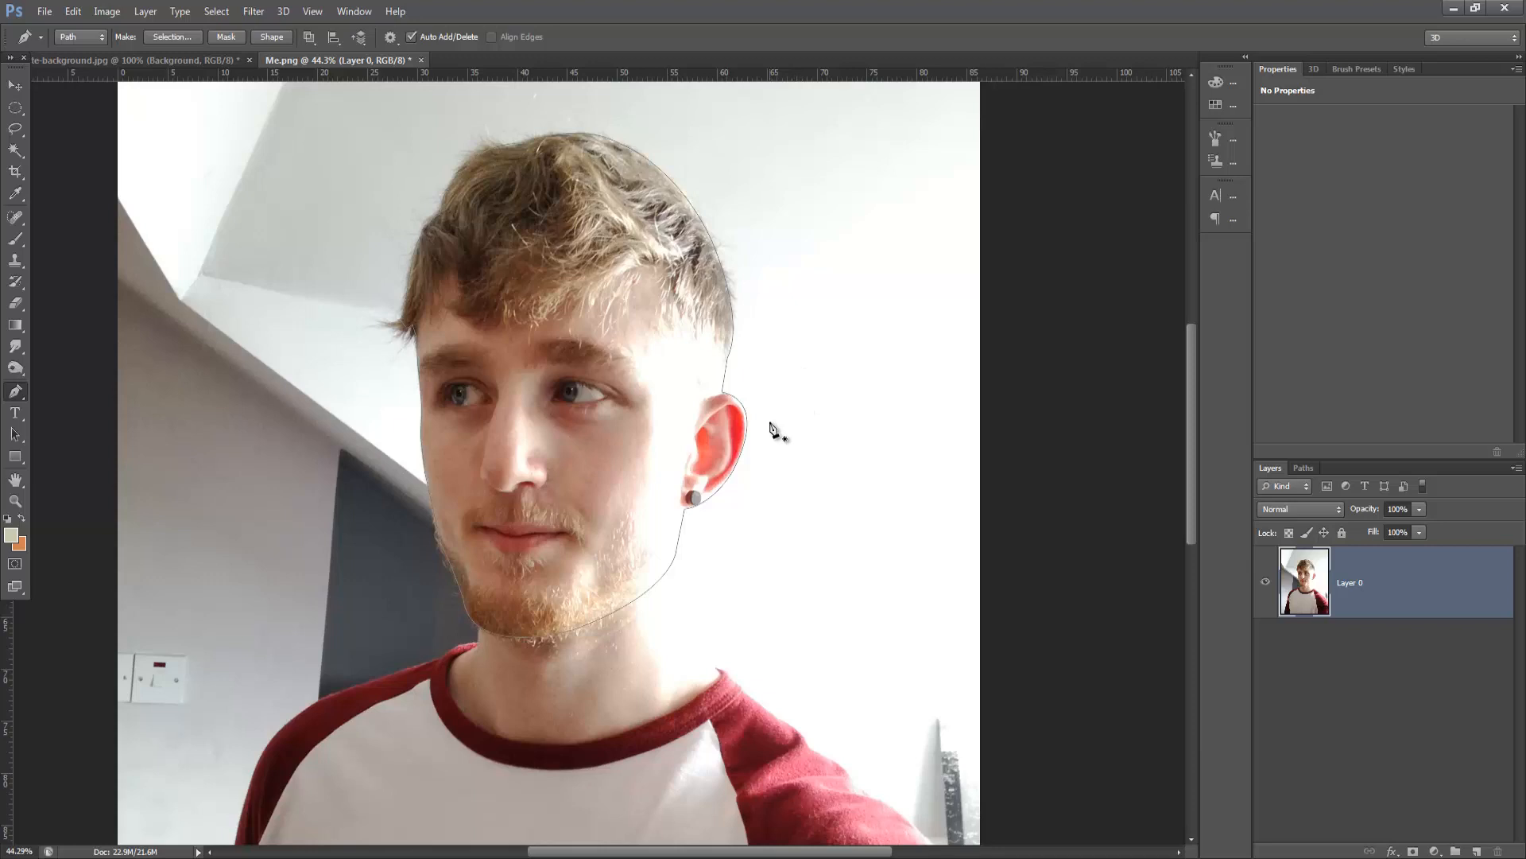
- Turn the traced Pen-tool head outline into a selection (no feathering) and delete everything around it
right_click(774, 433)
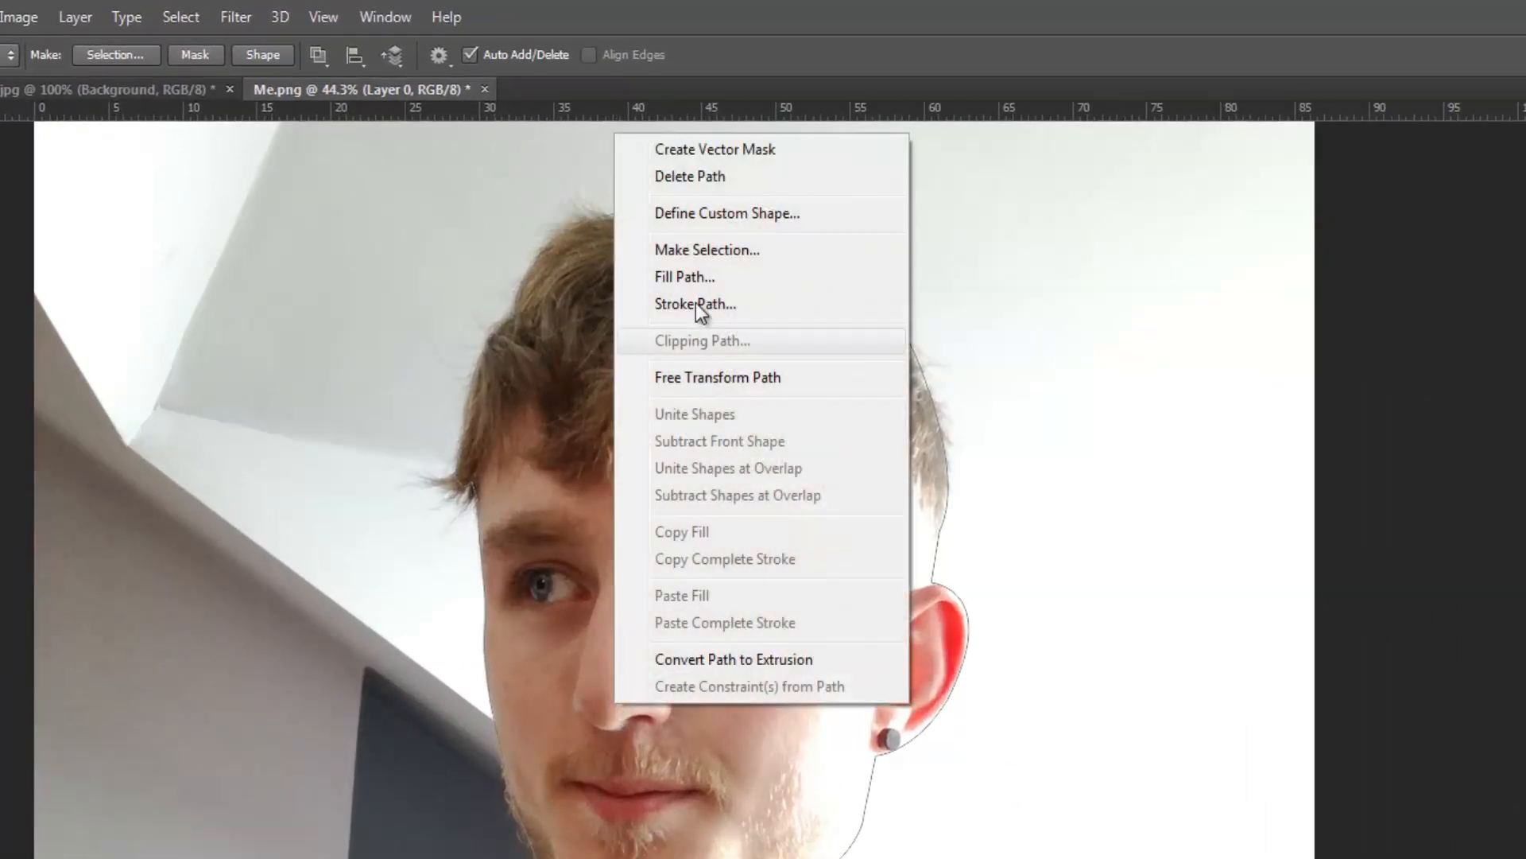
click(706, 250)
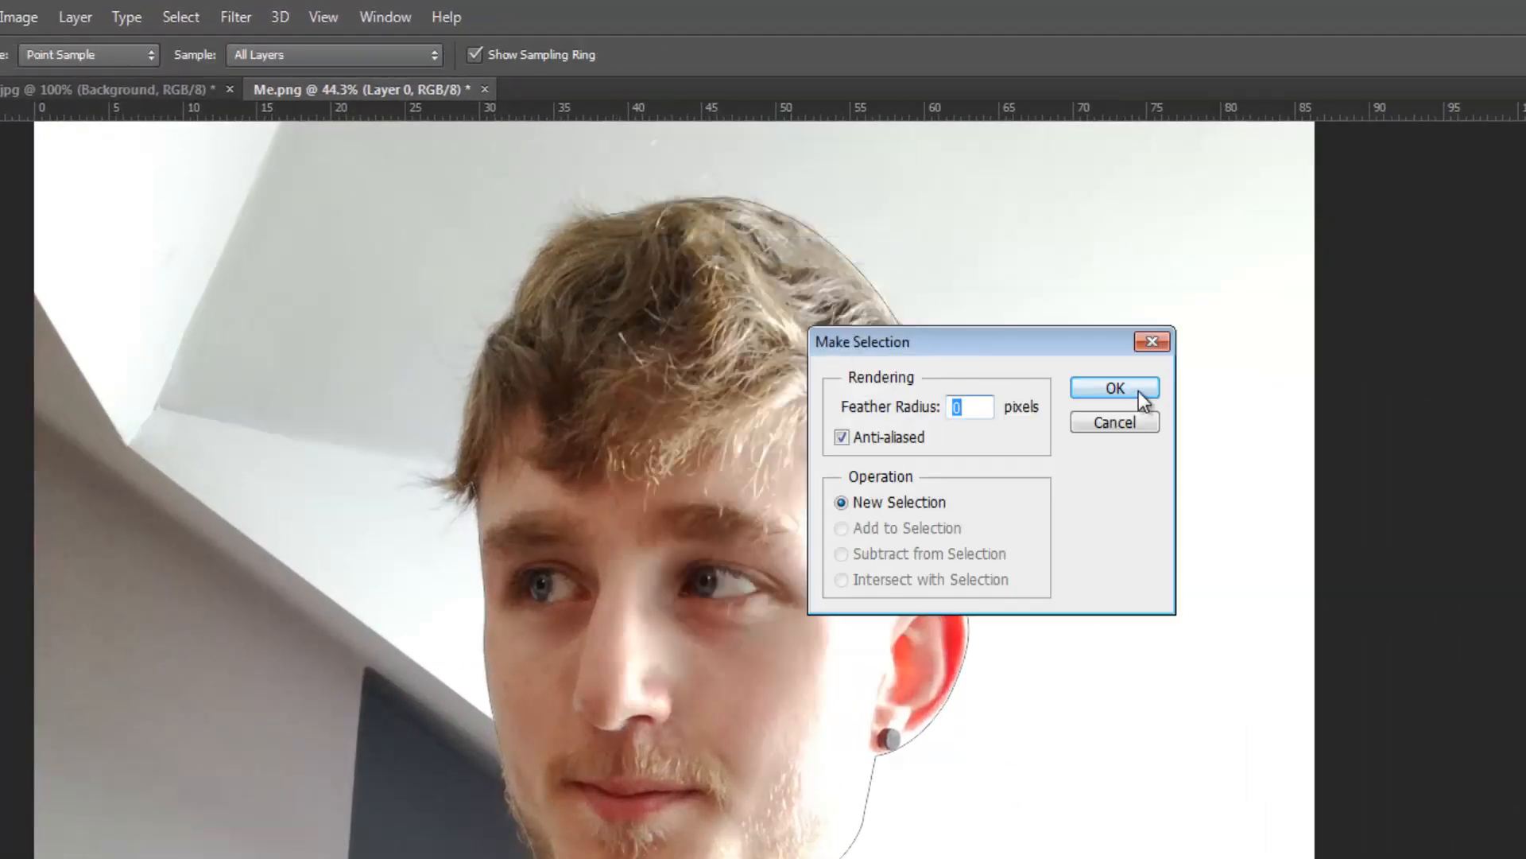
click(1113, 388)
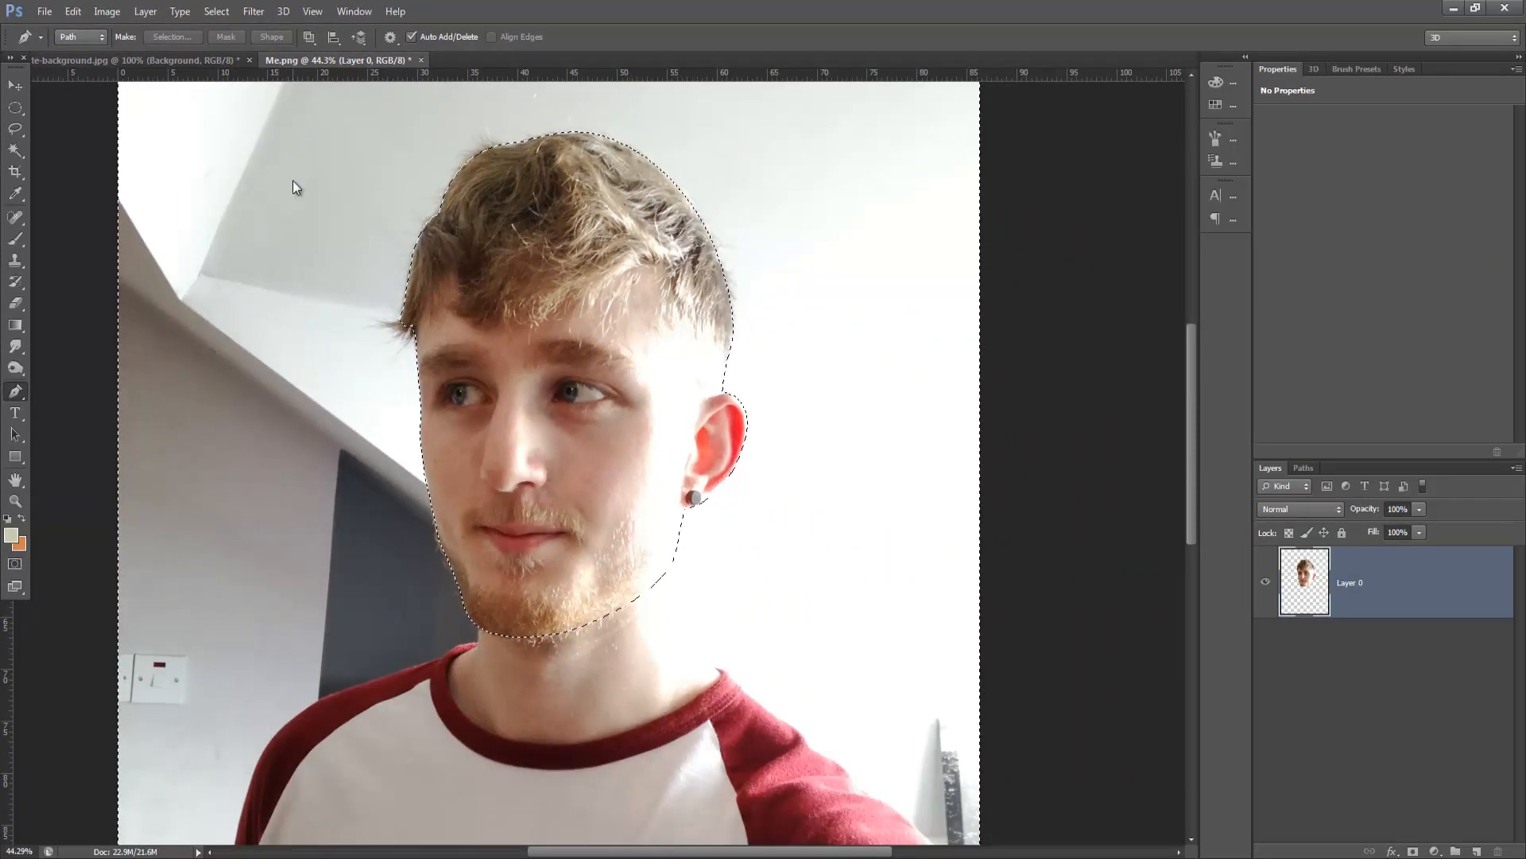
key(Delete)
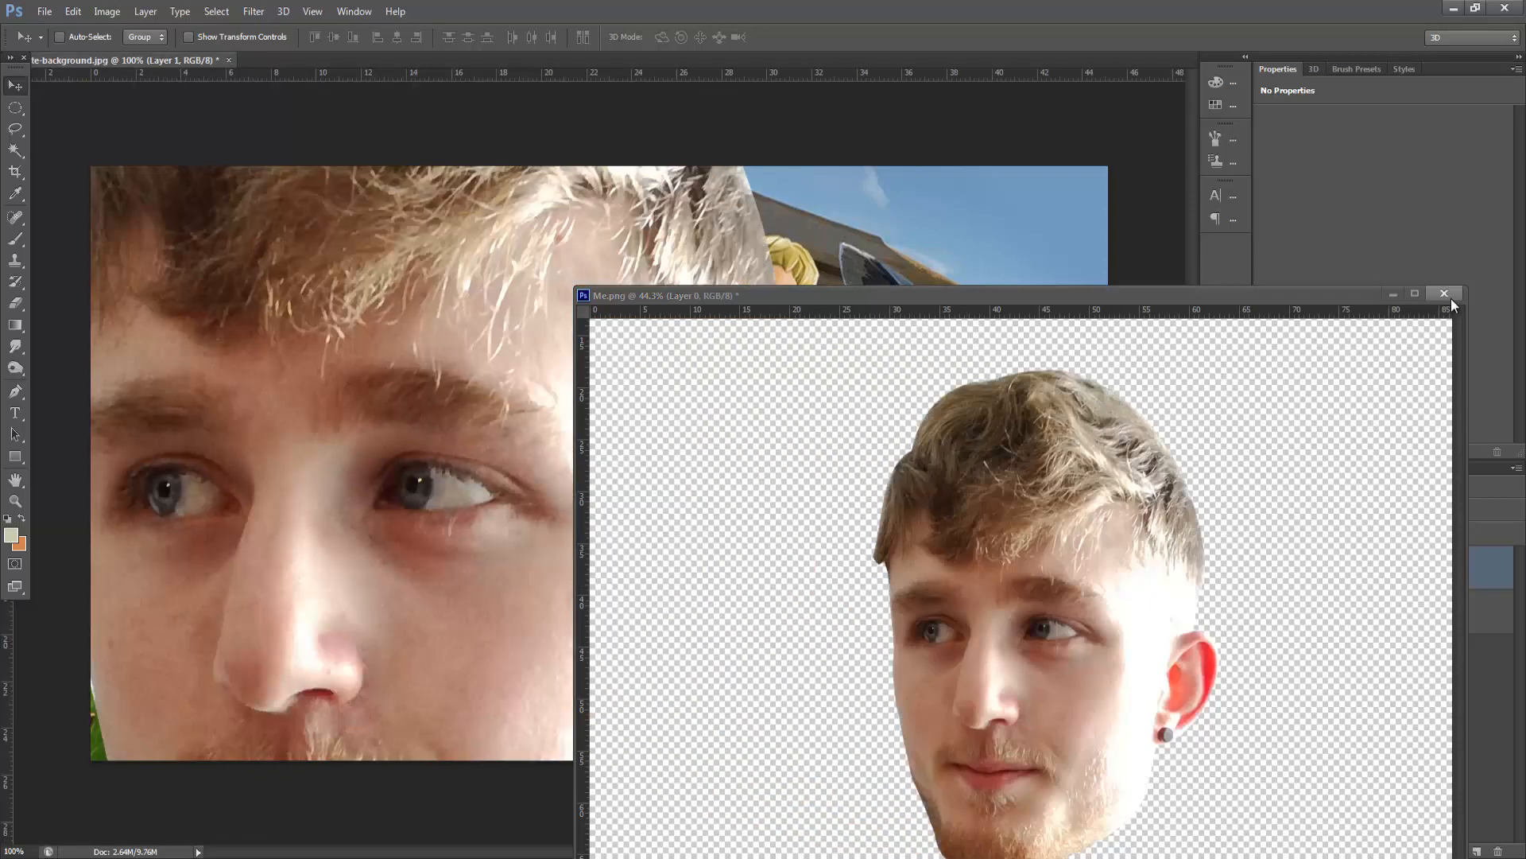
- Close Me.png and discard its changes, leaving the head layer in the Fortnite document
click(1443, 292)
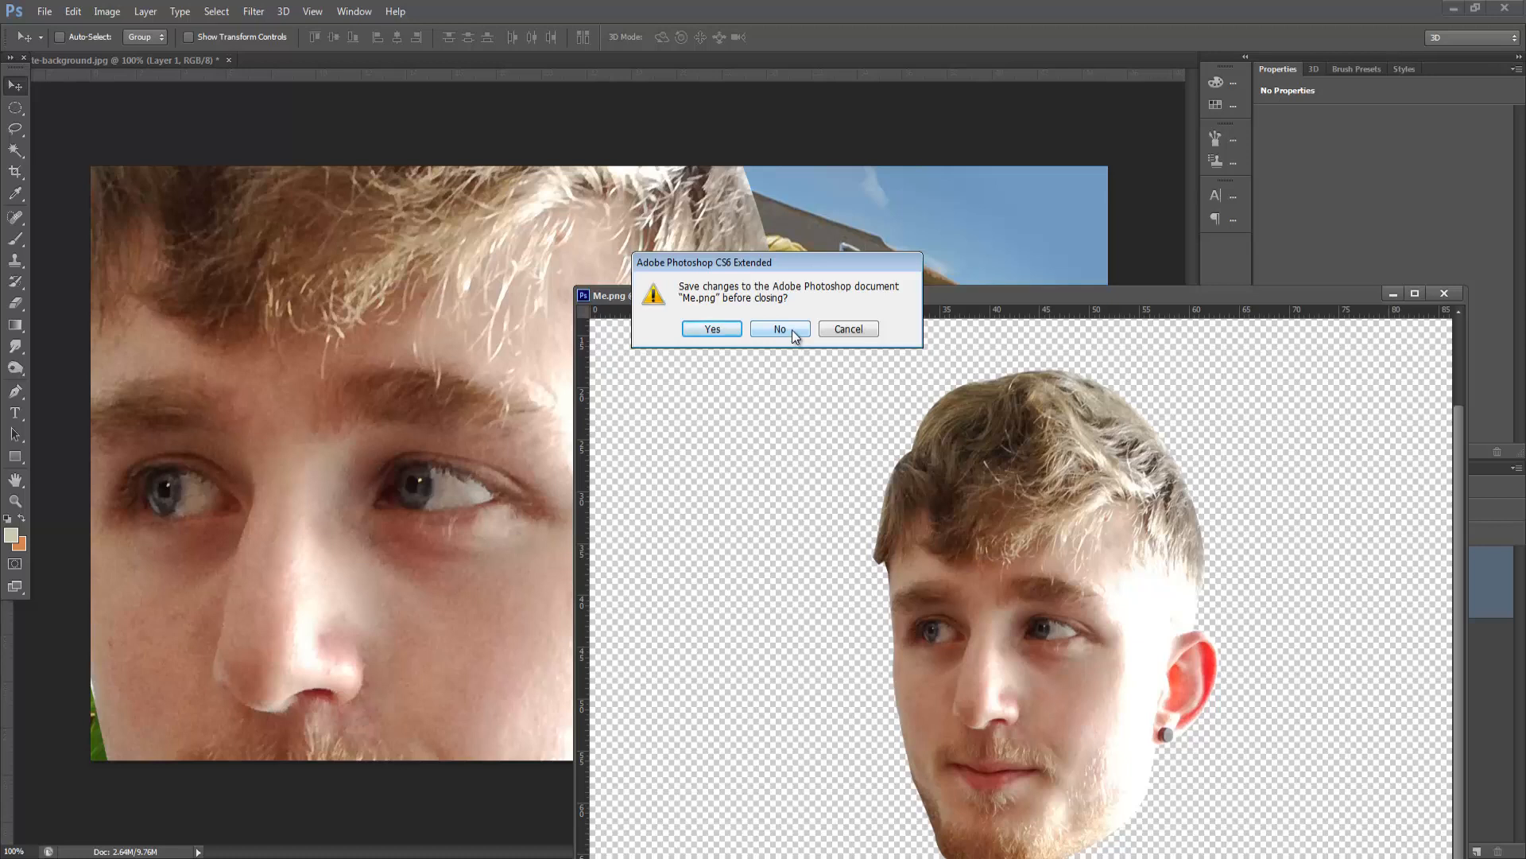
click(779, 328)
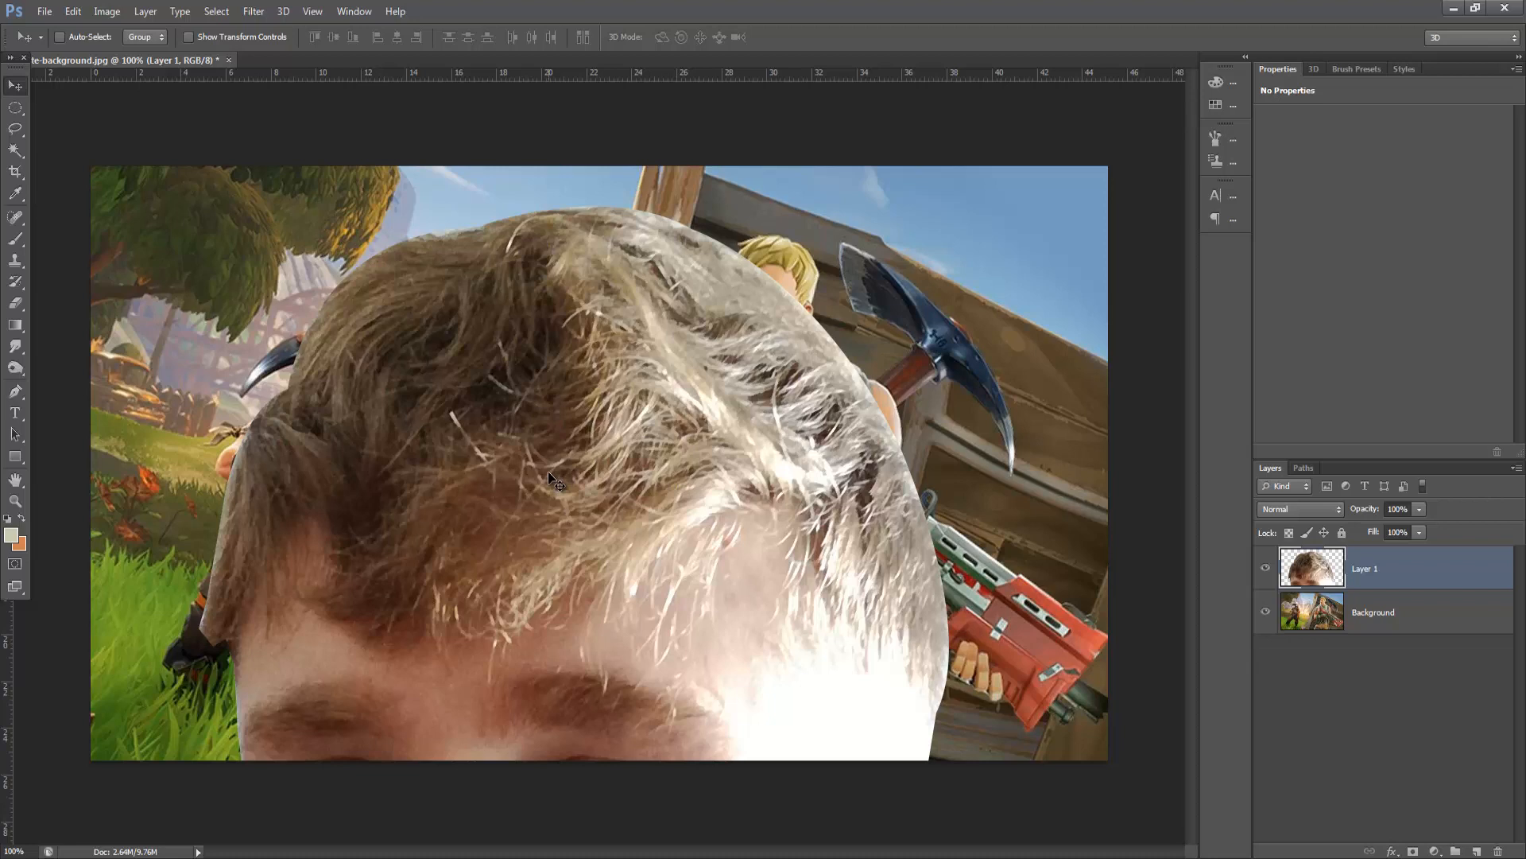
mouse_move(540, 534)
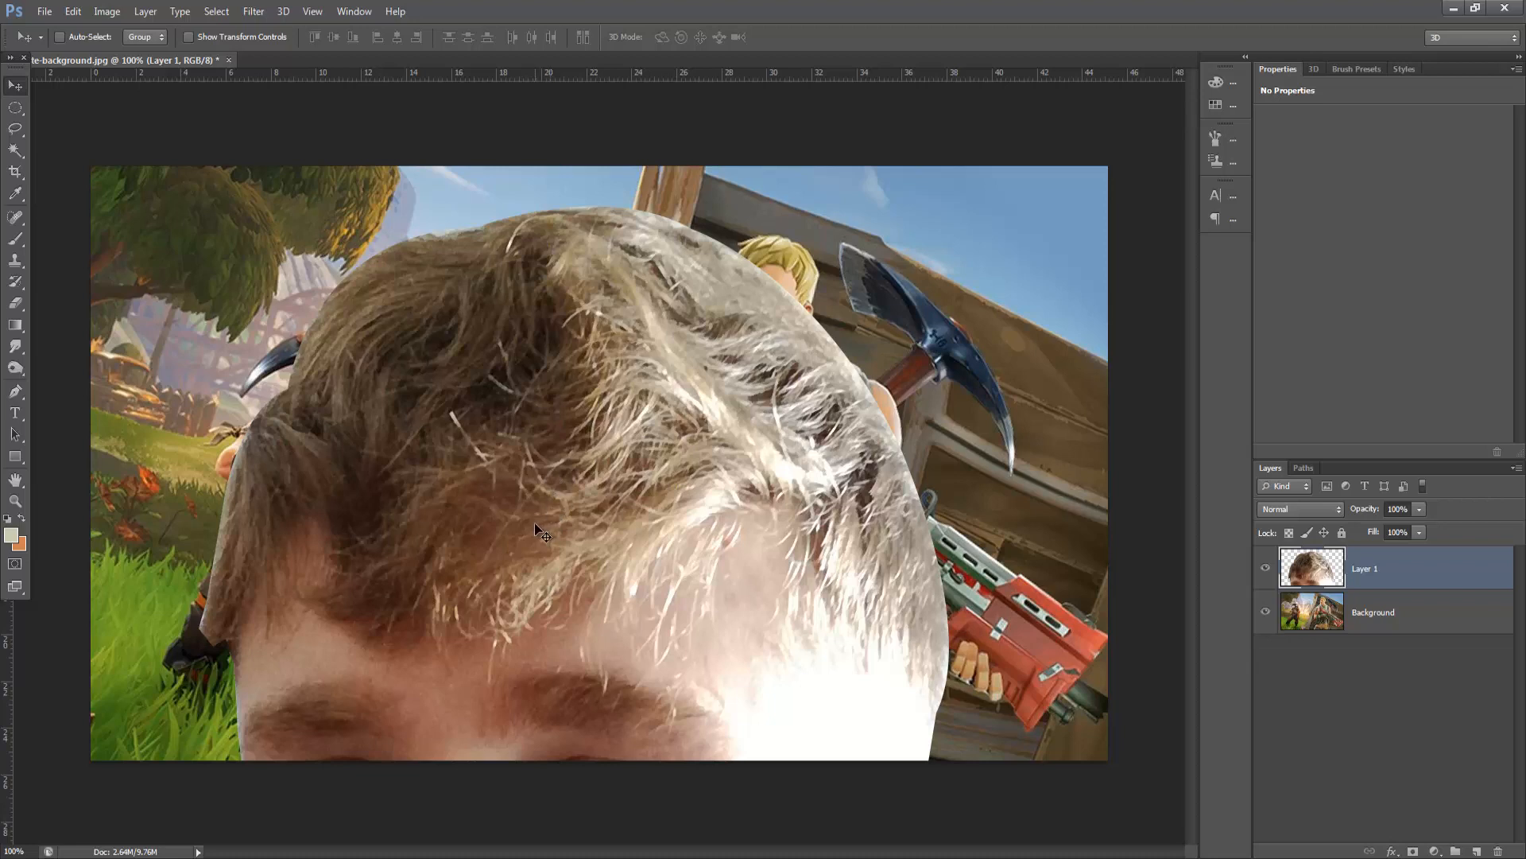
- Free-transform the pasted head down to character scale and move it below the blond character's face
key(ctrl+t)
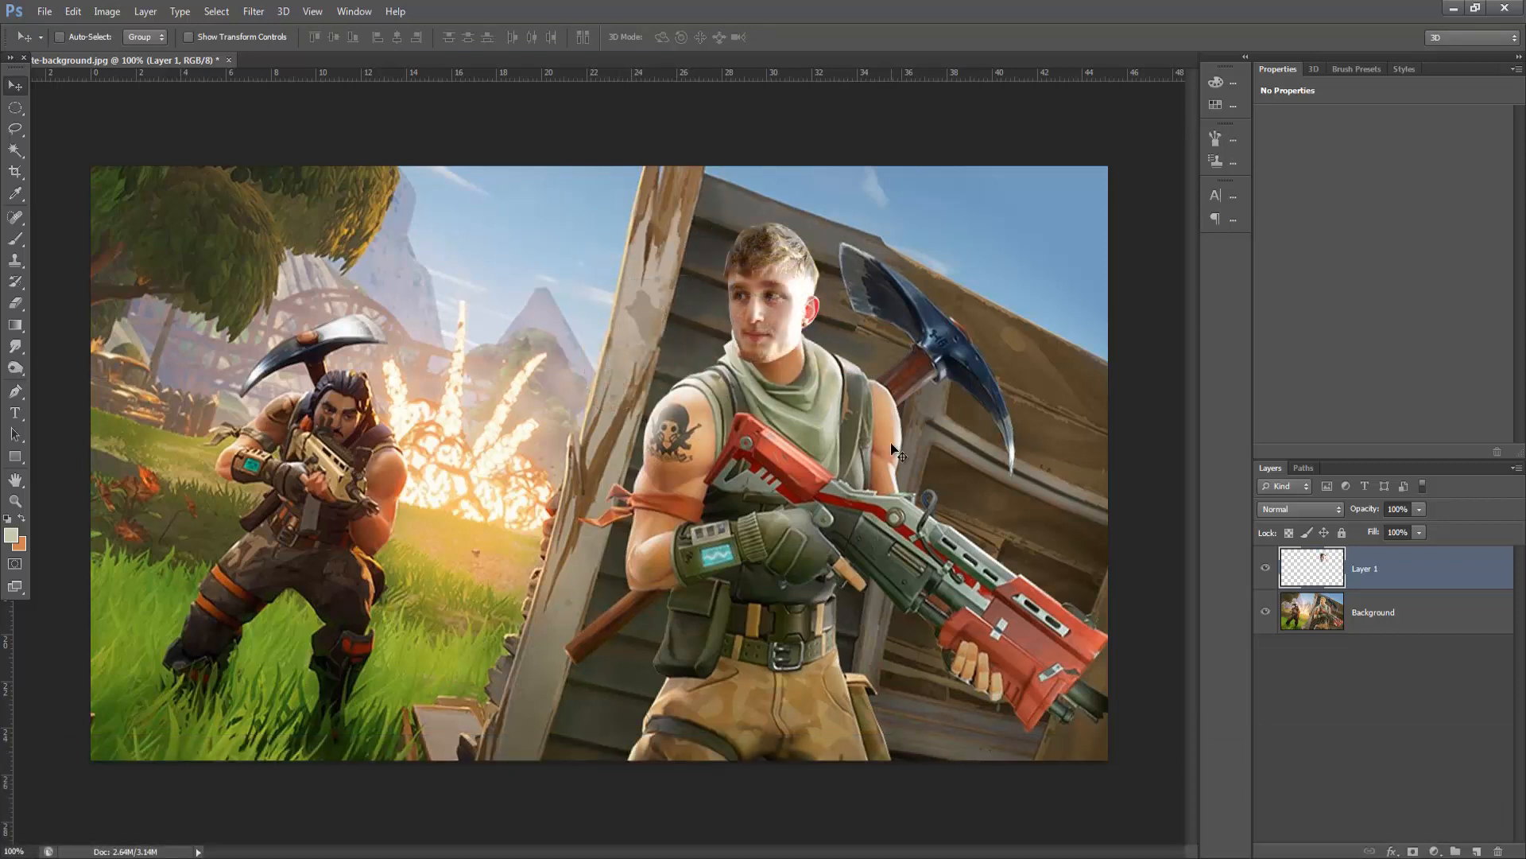
mouse_move(788, 389)
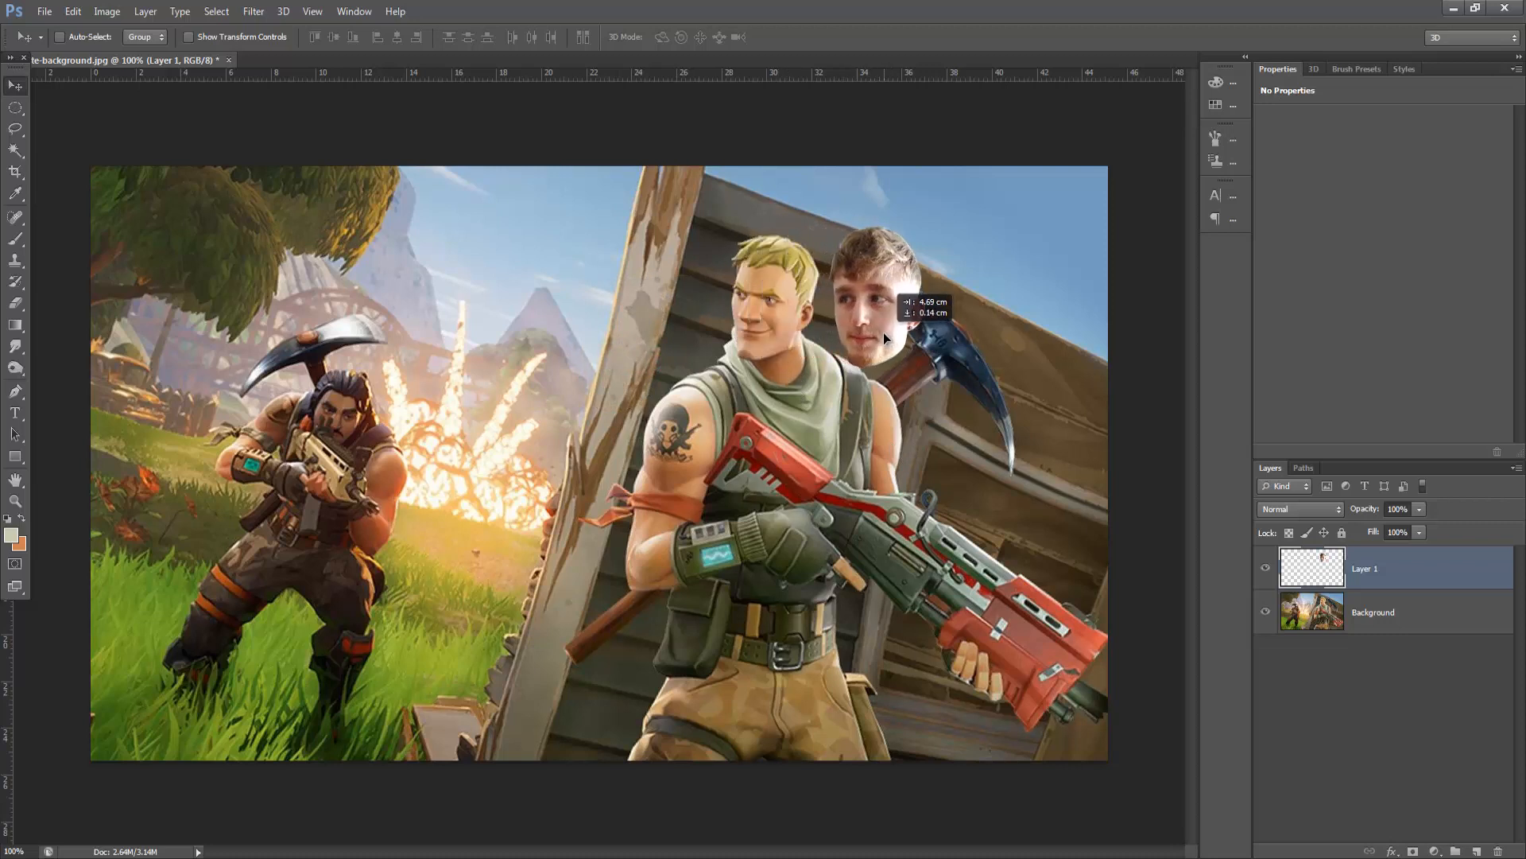
drag(871, 302, 848, 376)
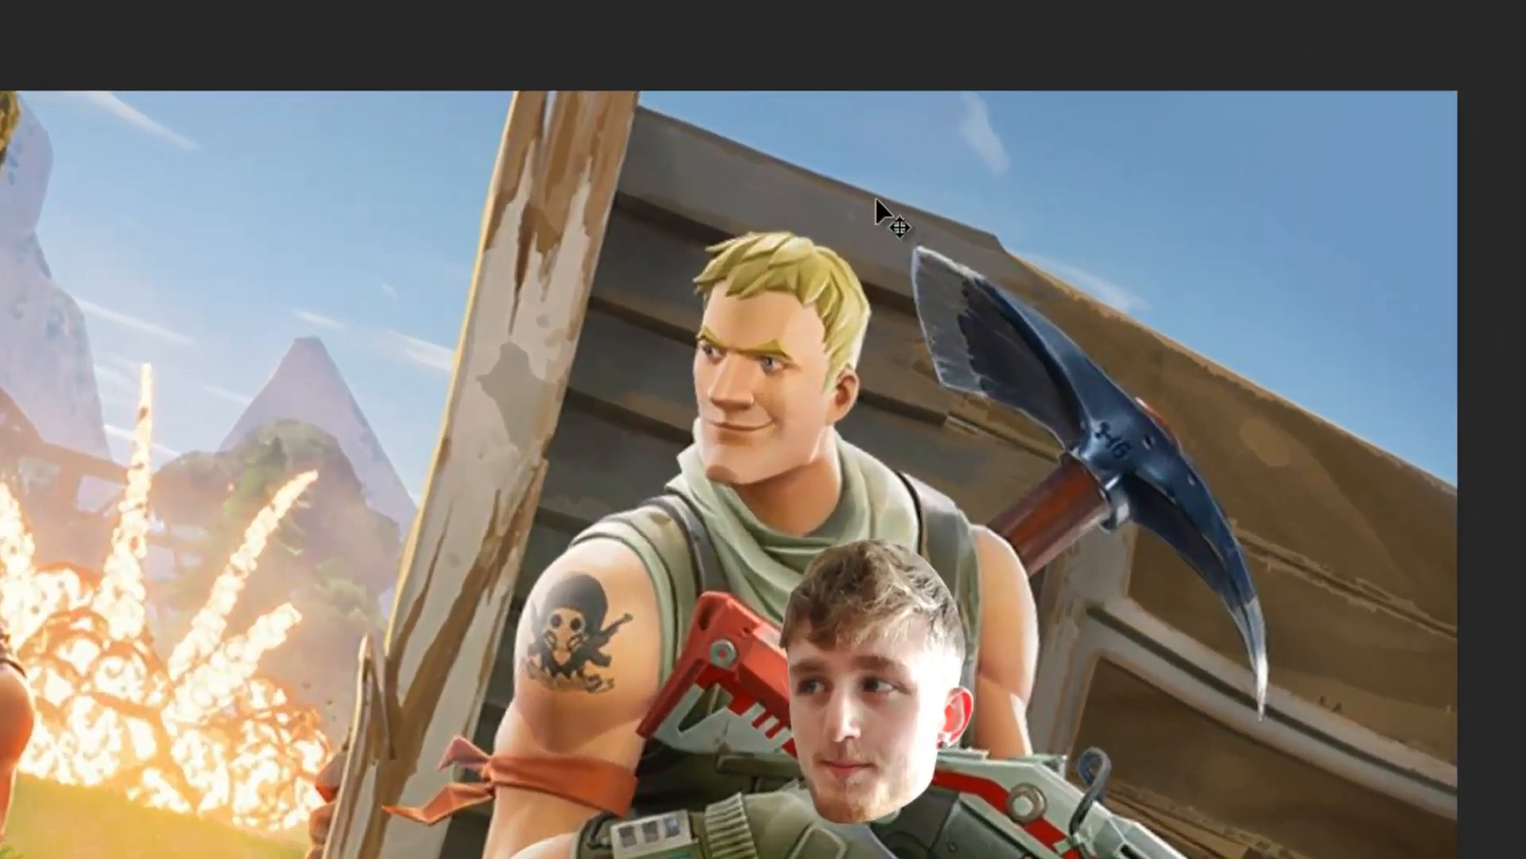
mouse_move(804, 407)
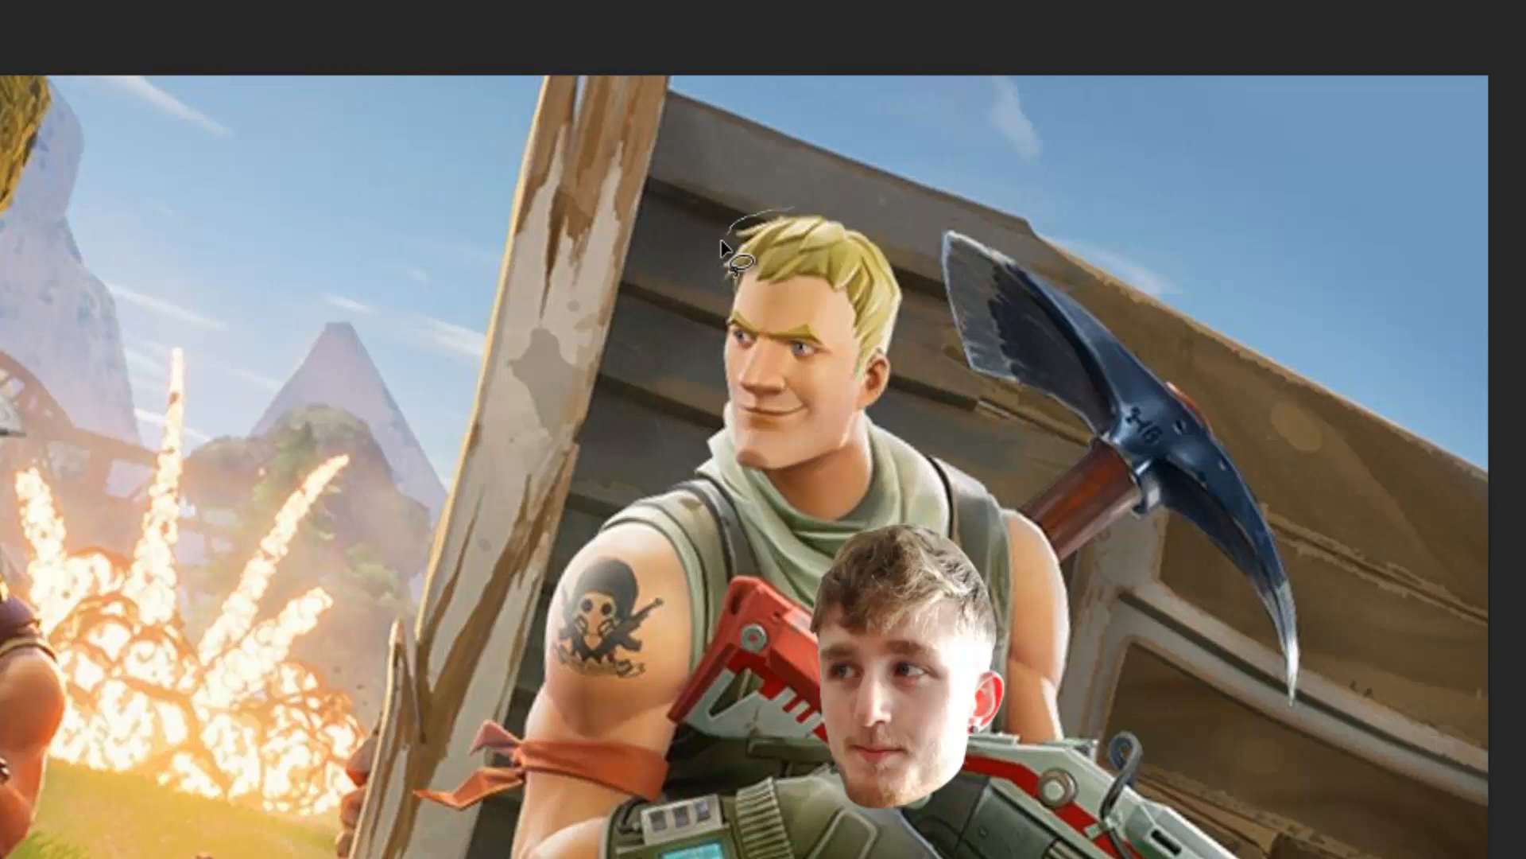
mouse_move(716, 390)
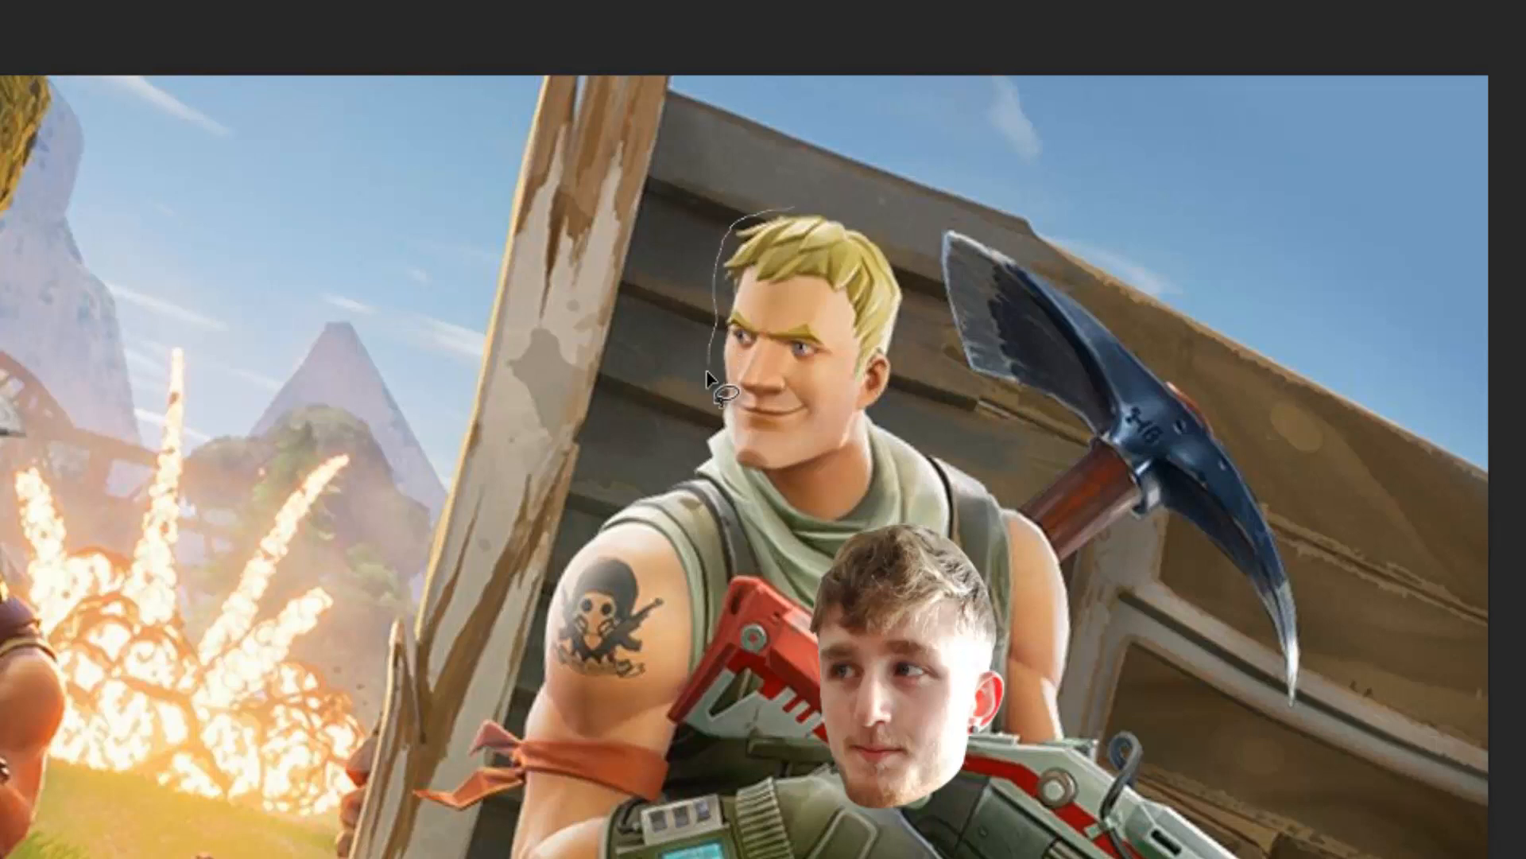
mouse_move(744, 472)
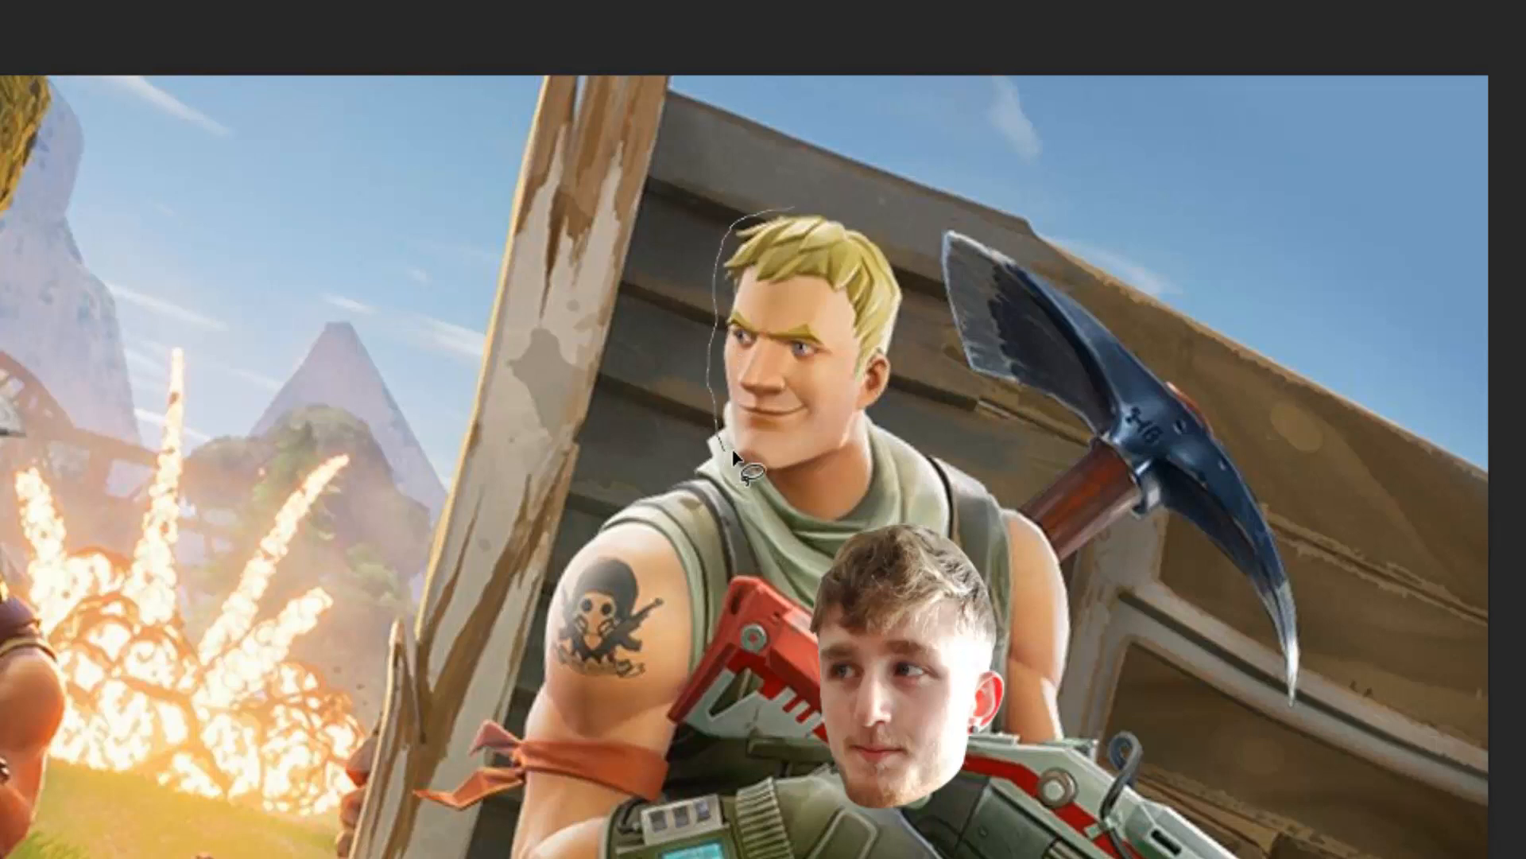
mouse_move(920, 419)
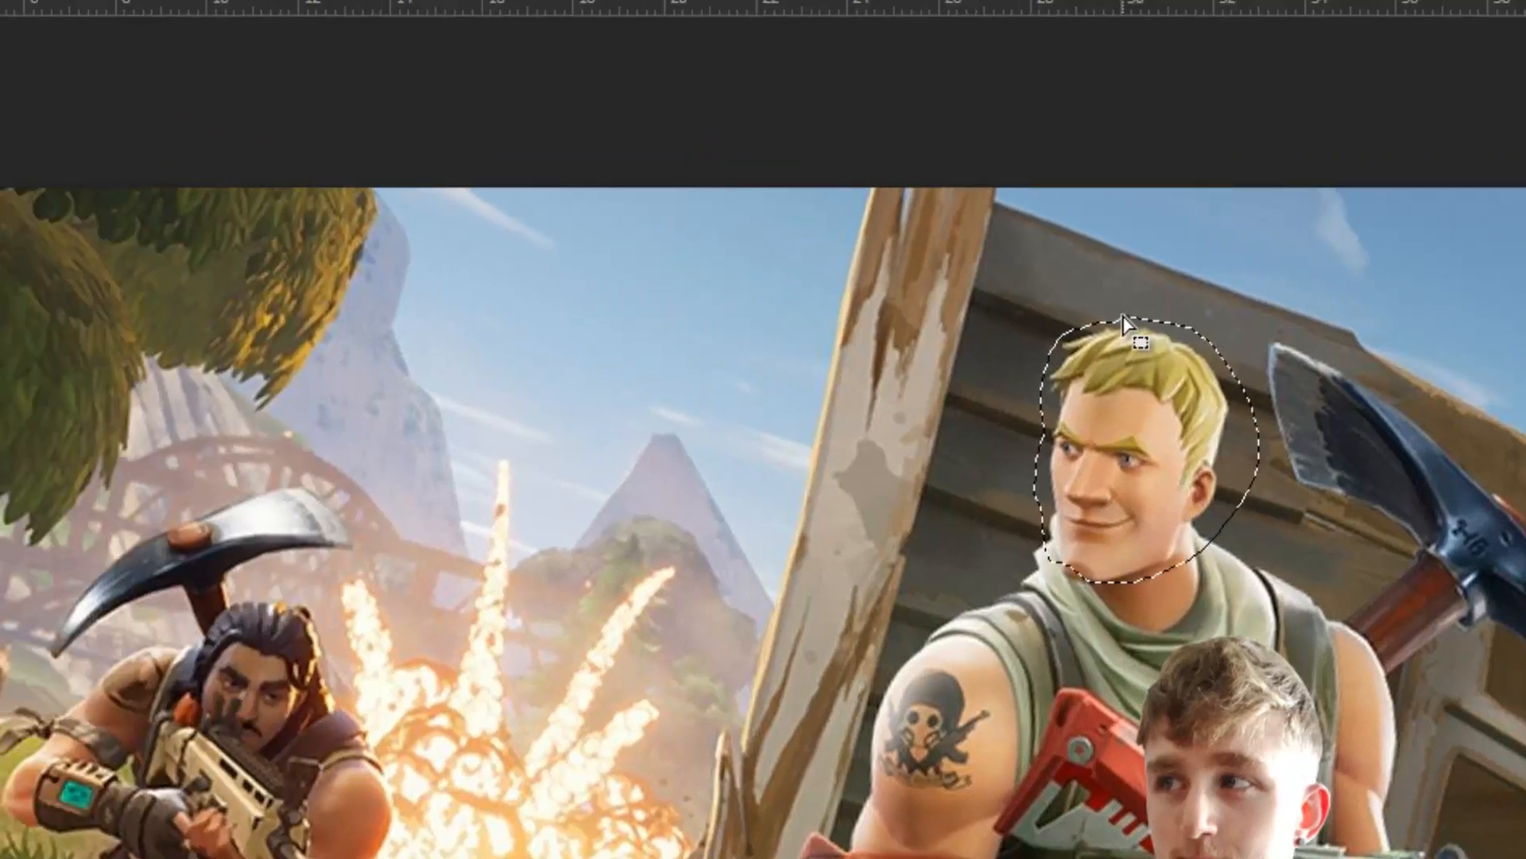
- Fill the lassoed character head via Edit > Fill with Content-Aware so scenery replaces it
click(146, 22)
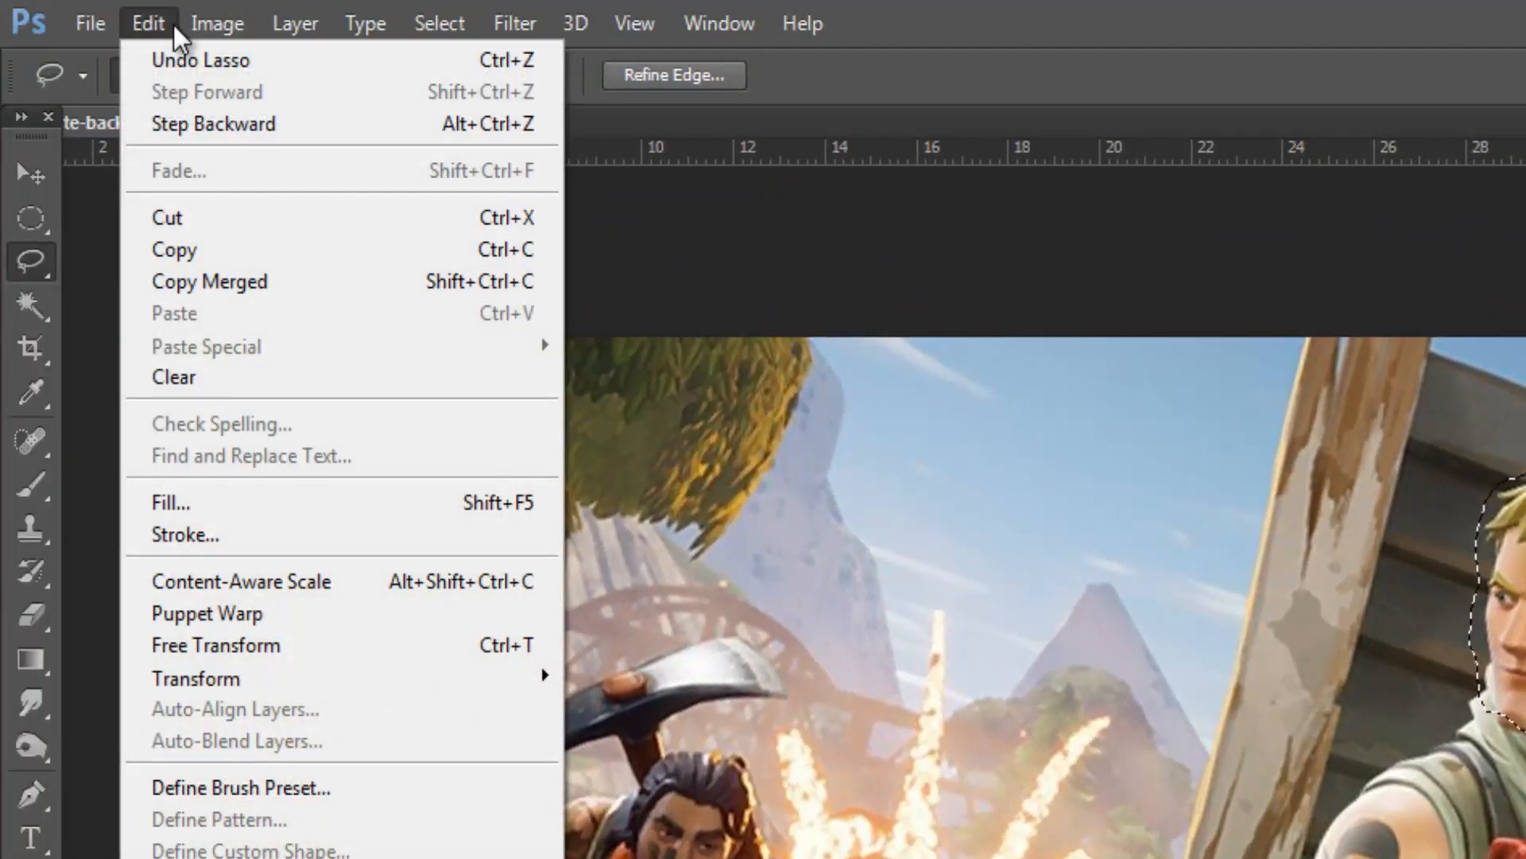
click(170, 501)
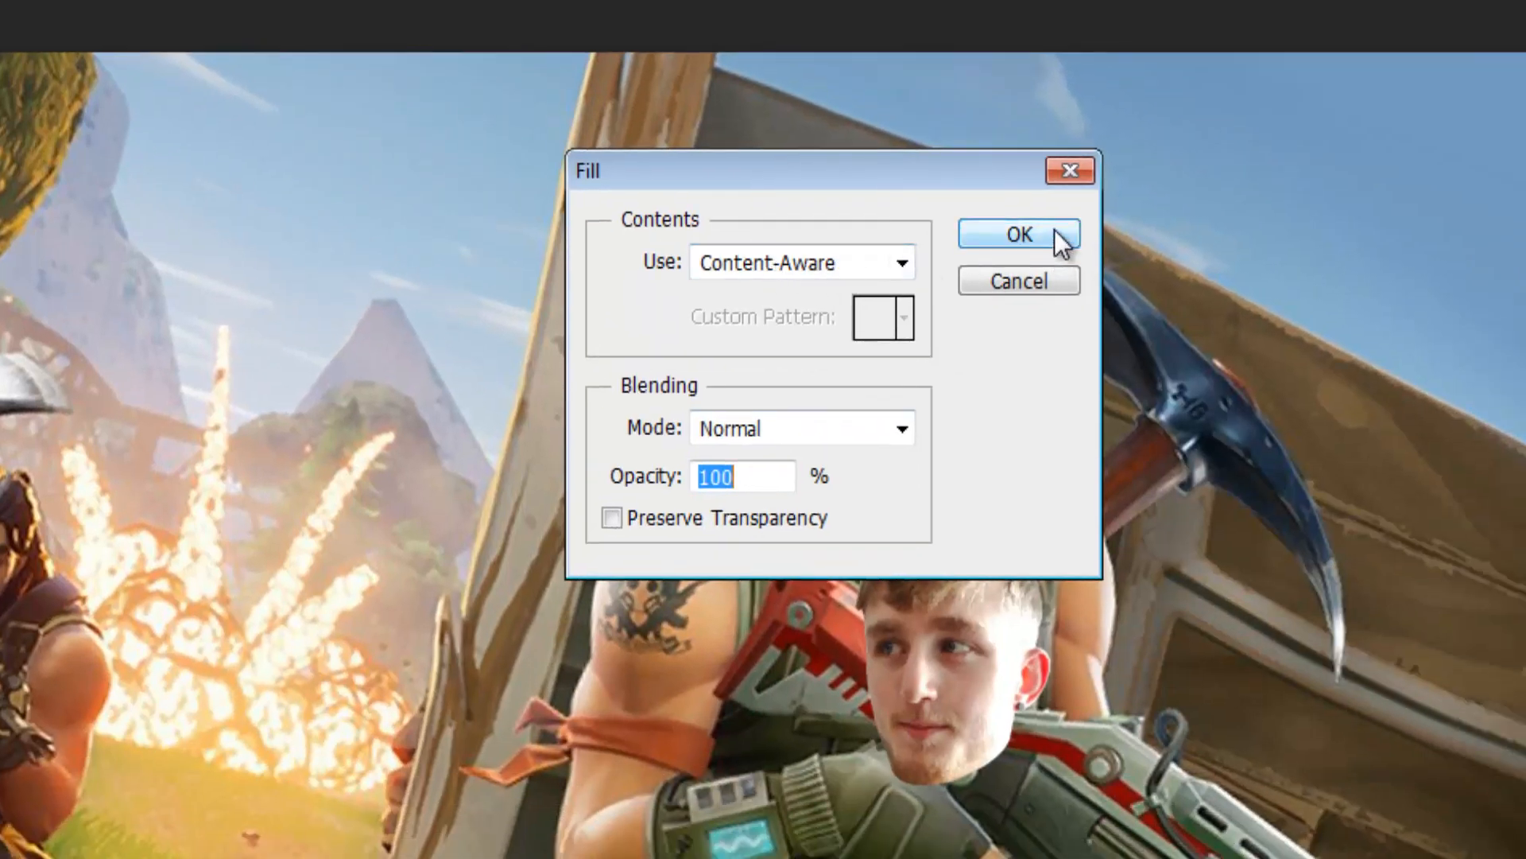
click(1018, 236)
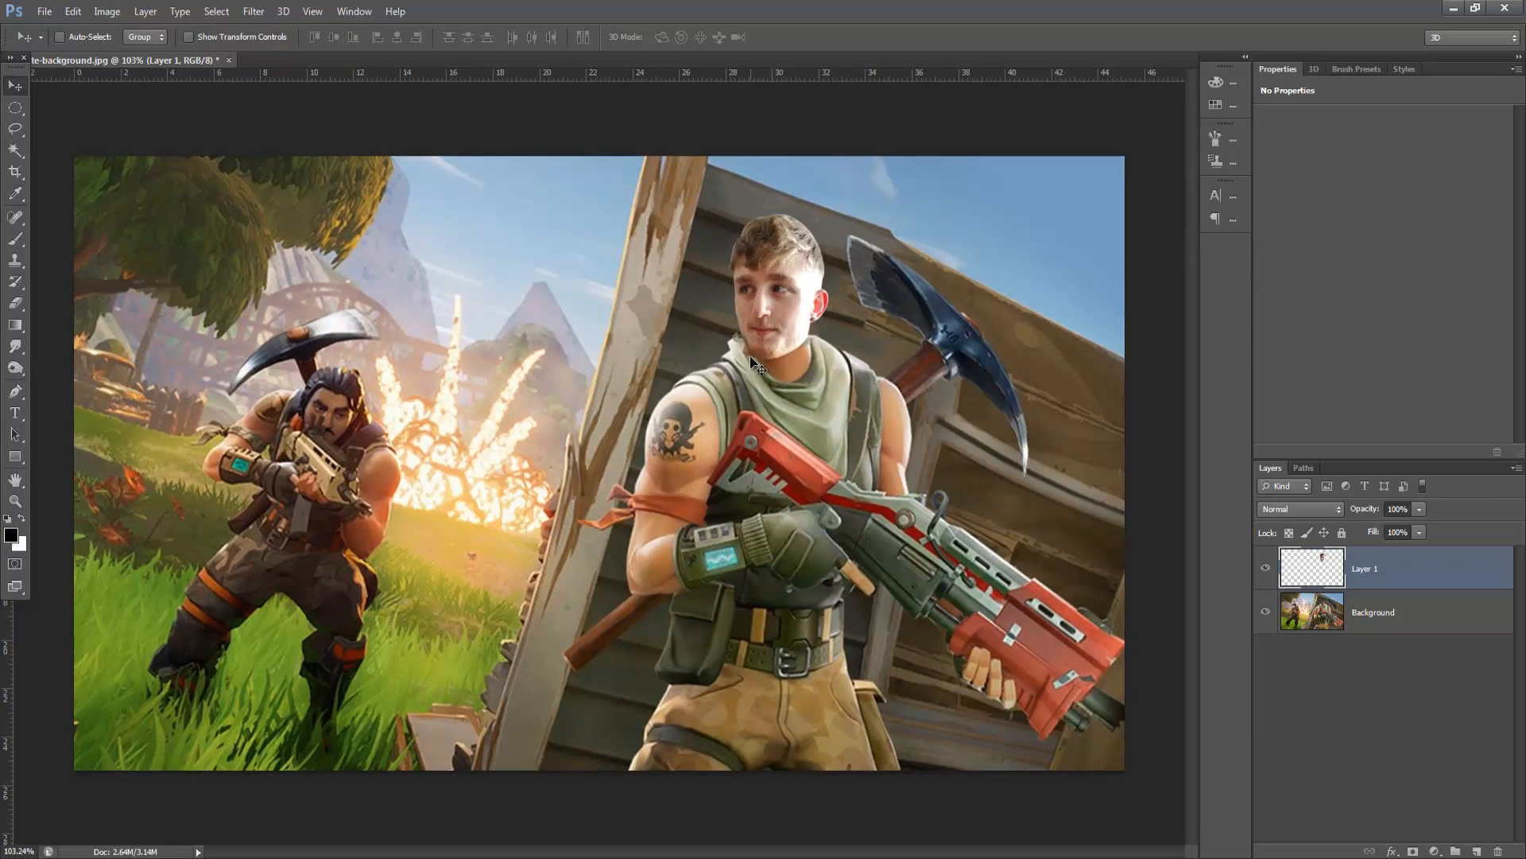
mouse_move(742, 350)
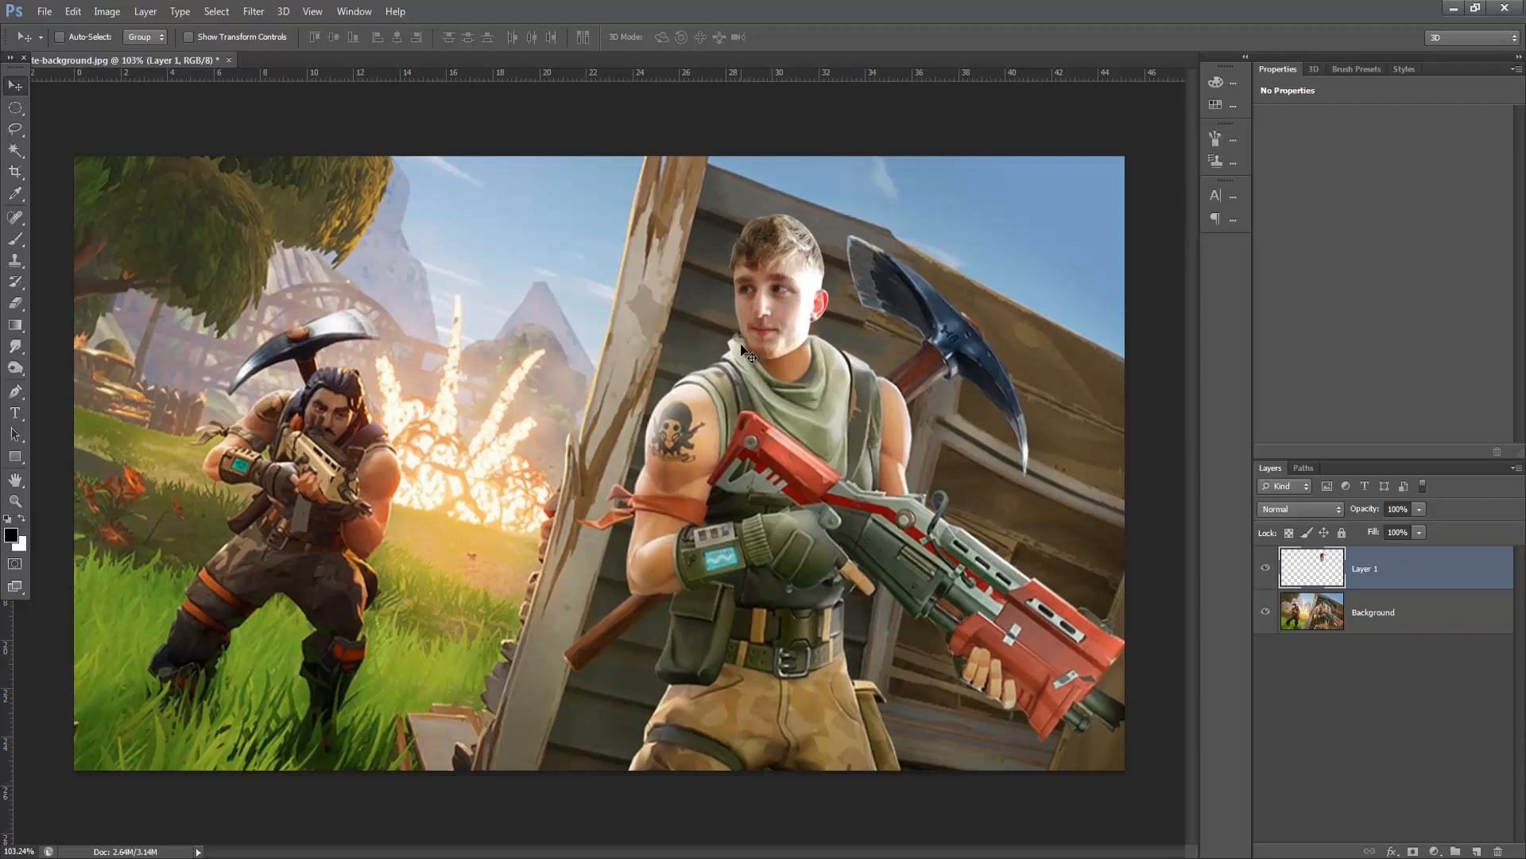
mouse_move(1108, 531)
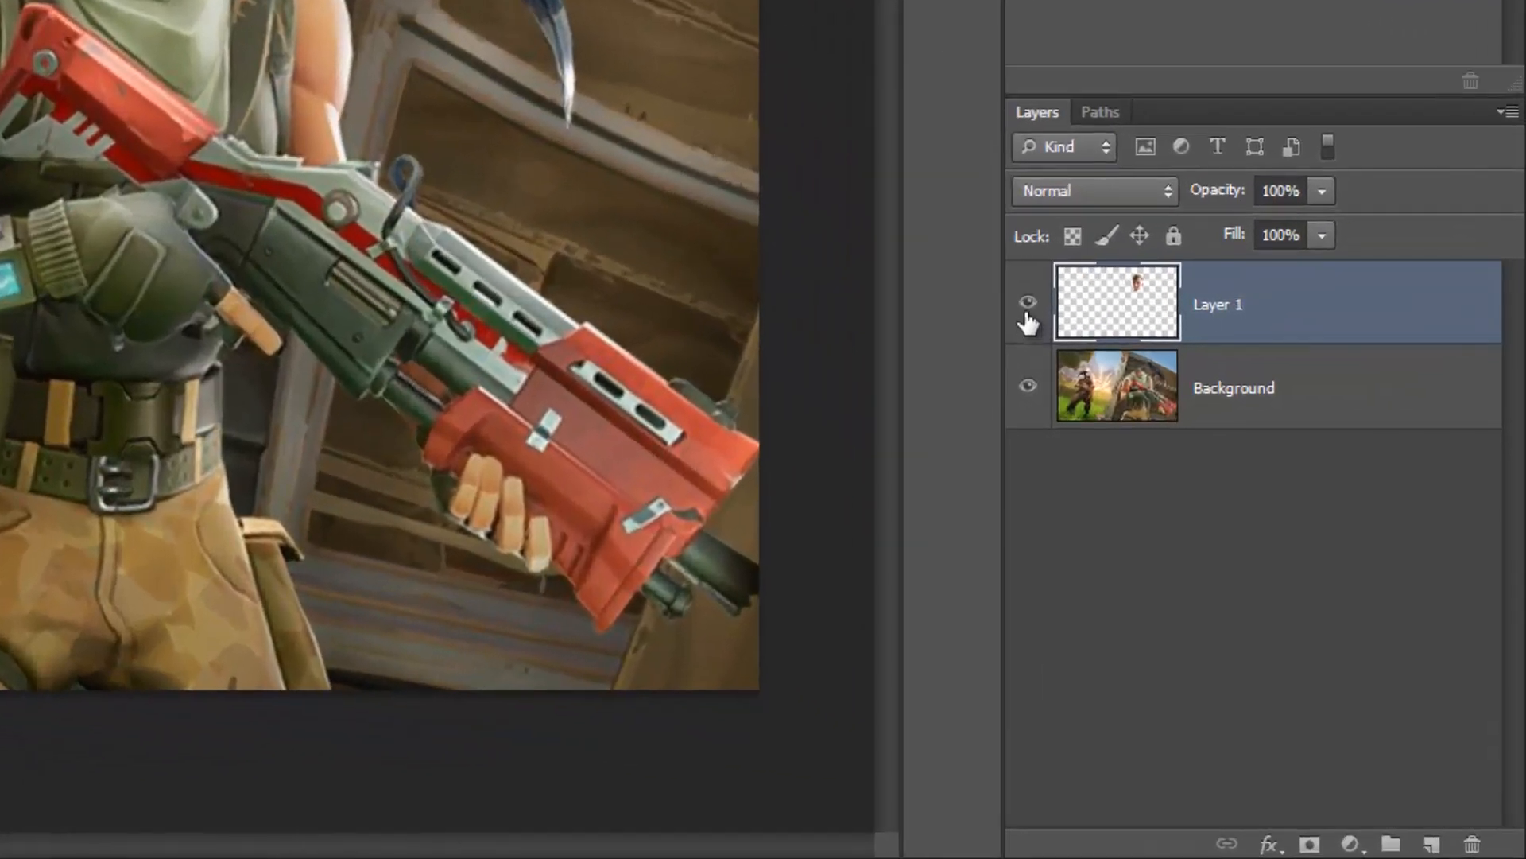
- Hide Layer 1 (the pasted head) and make the Background layer active
click(1028, 302)
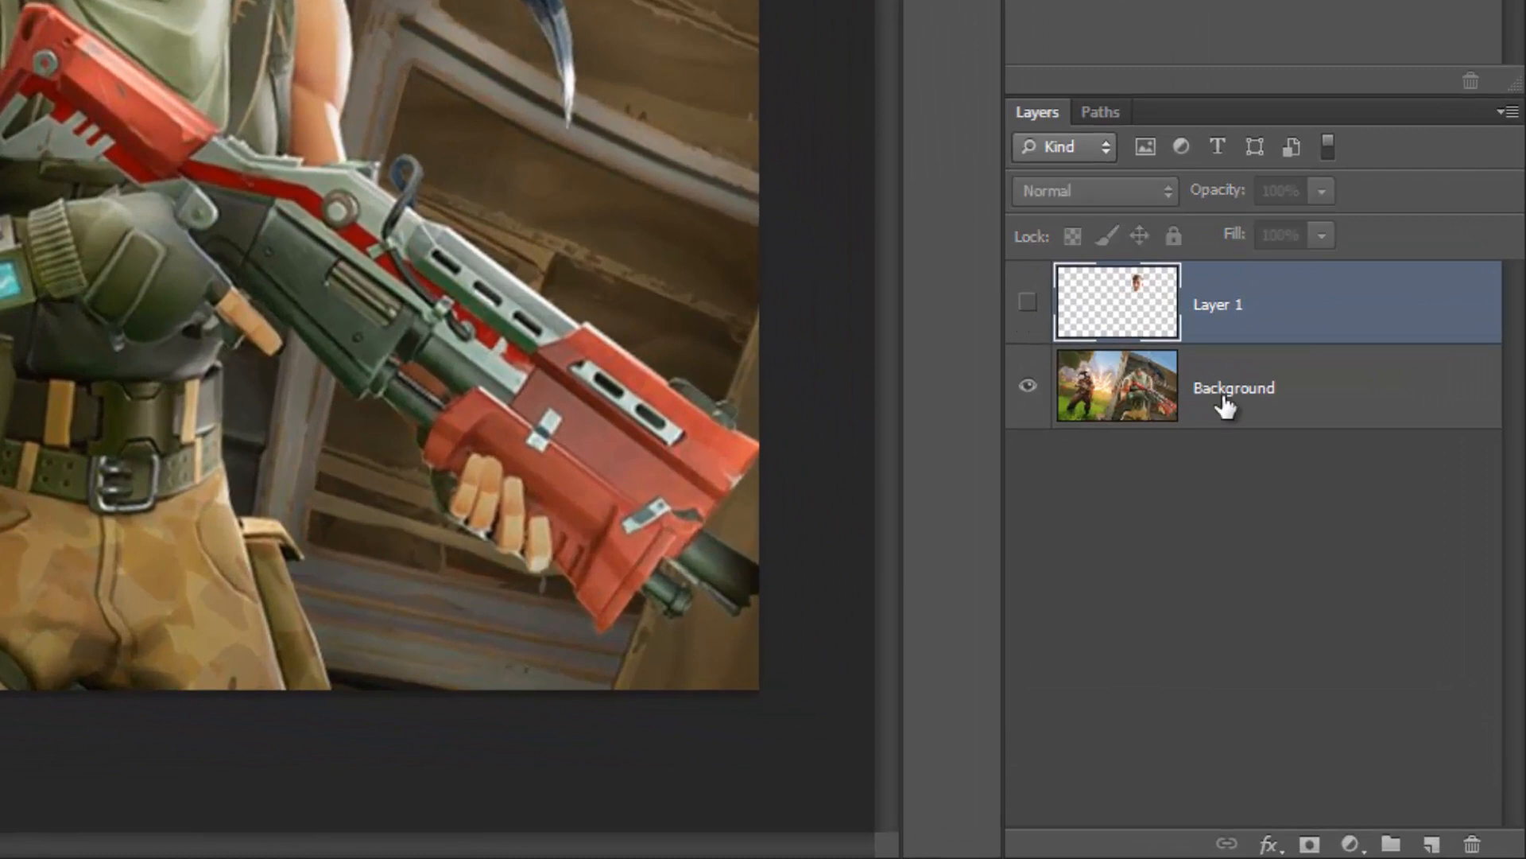
click(1233, 388)
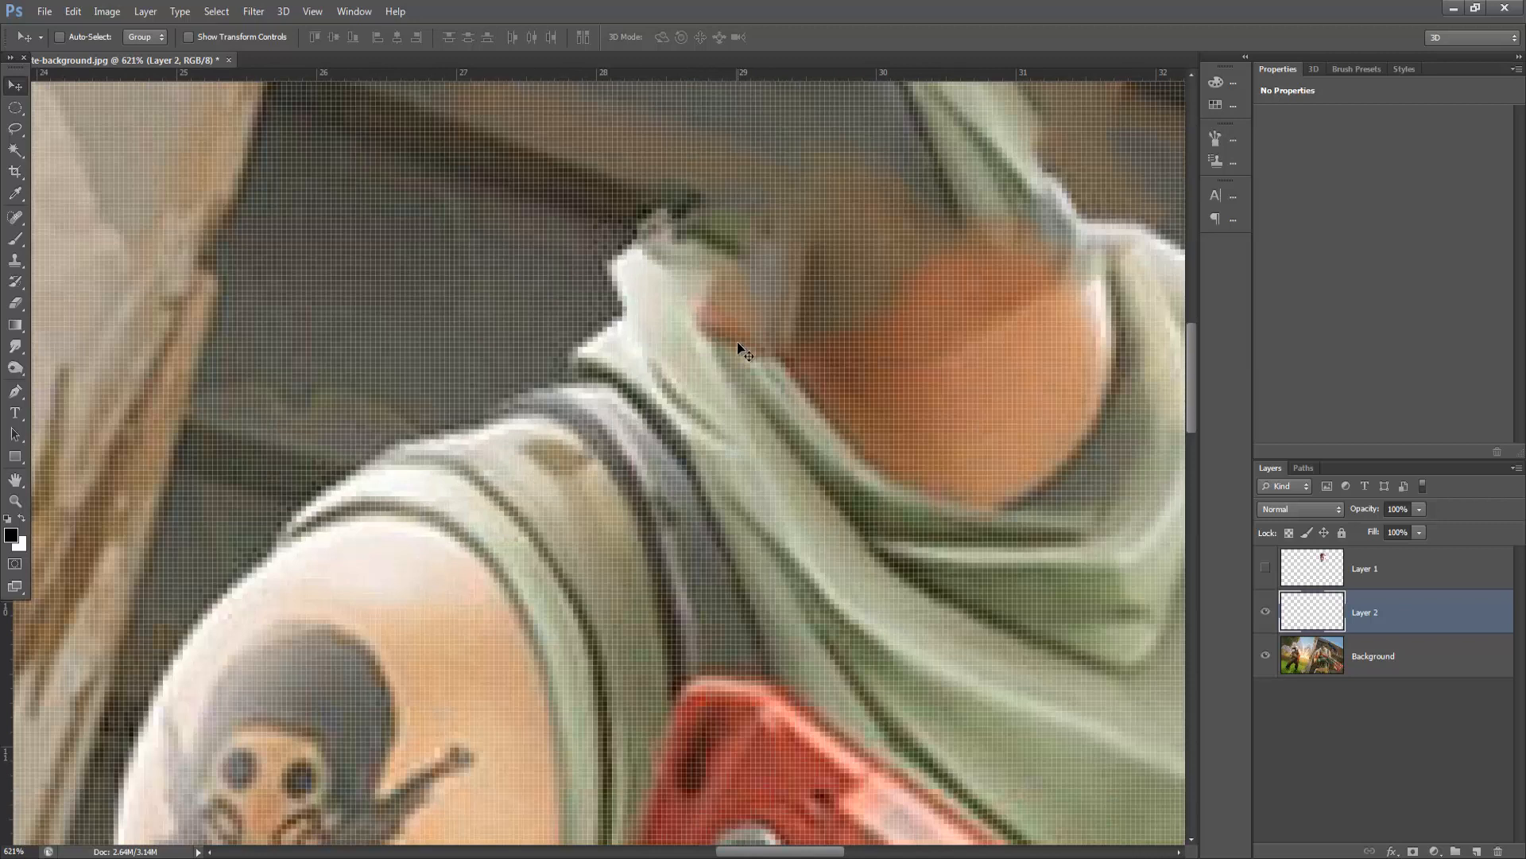
mouse_move(754, 353)
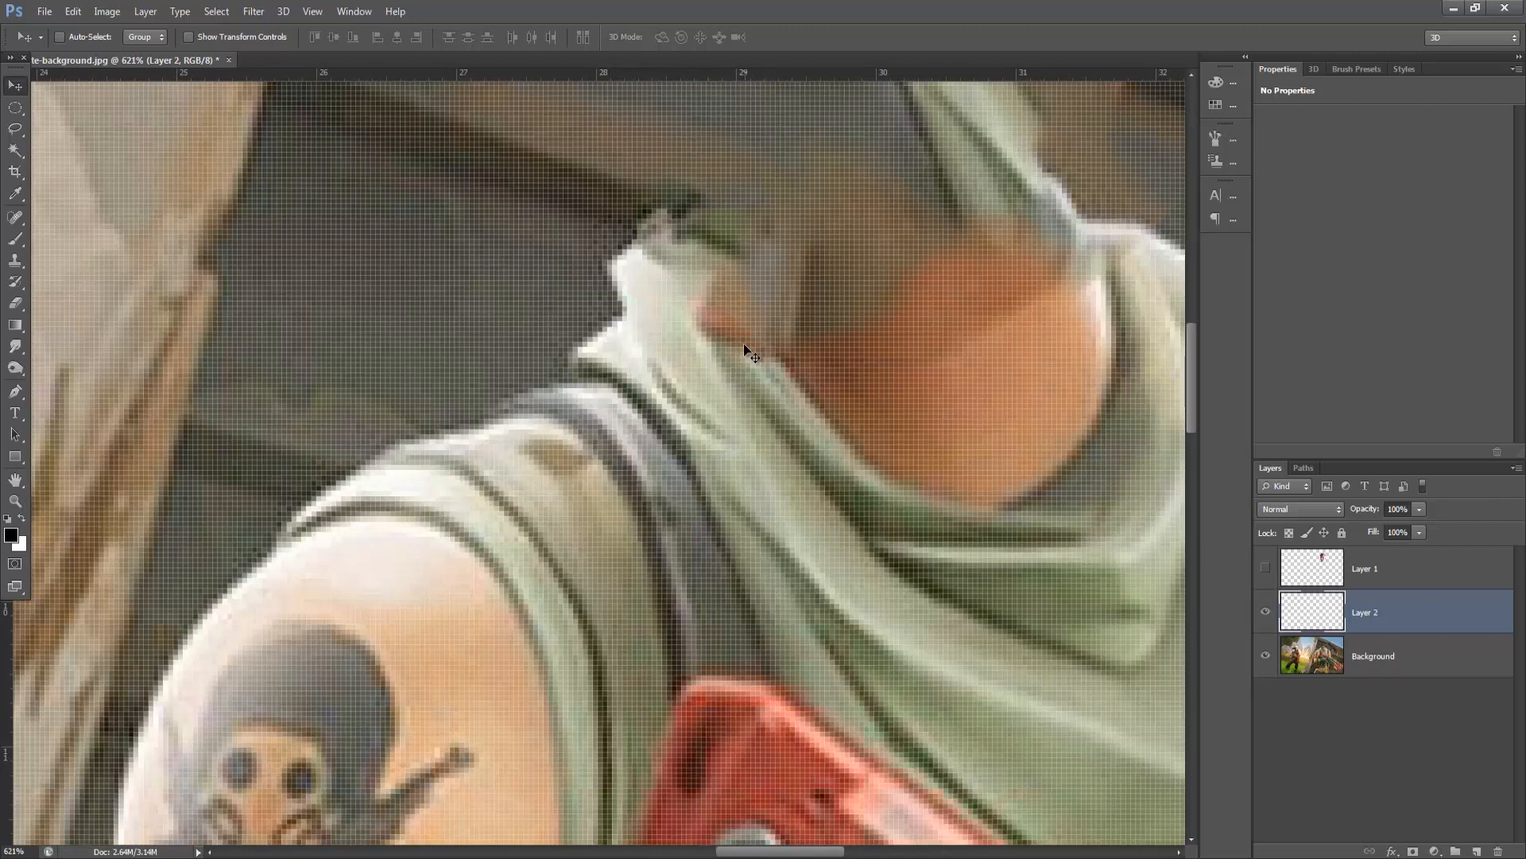
mouse_move(233, 350)
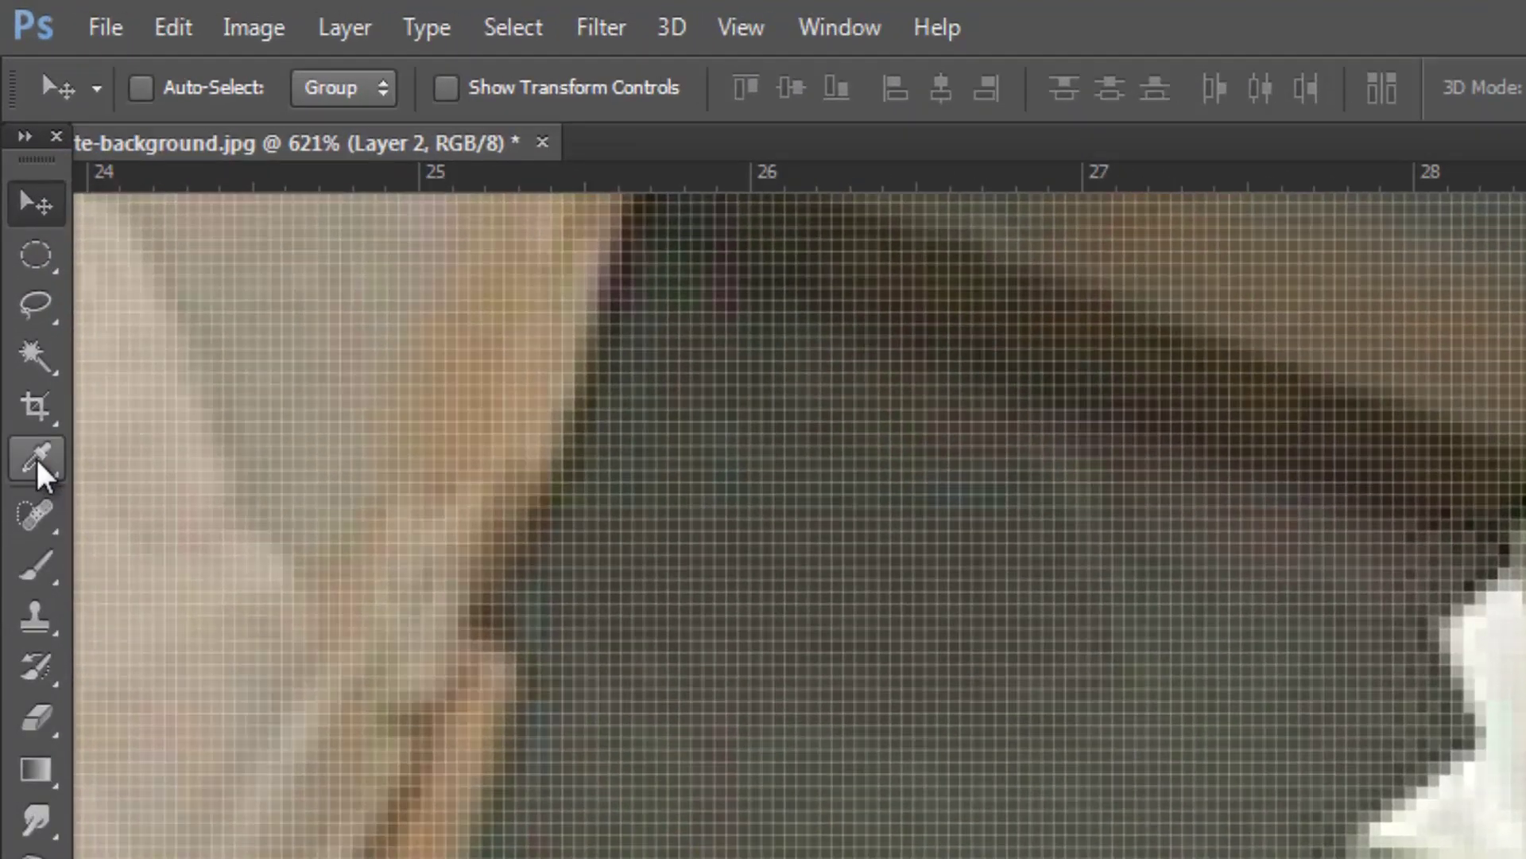
- Sample a colour with the Eyedropper and set the Brush to 5 px at 0% hardness
click(36, 573)
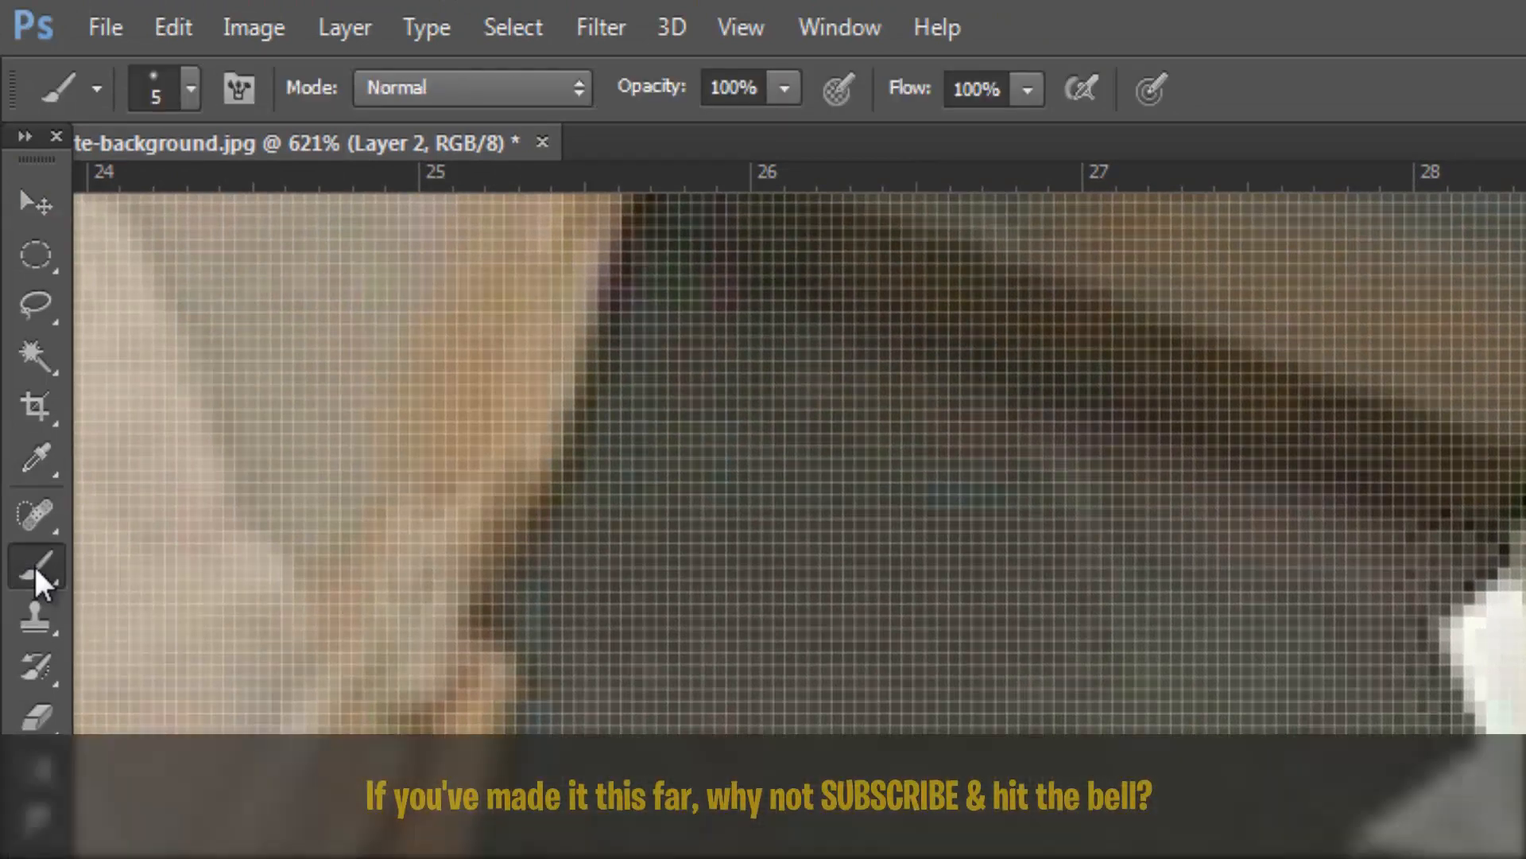
click(189, 89)
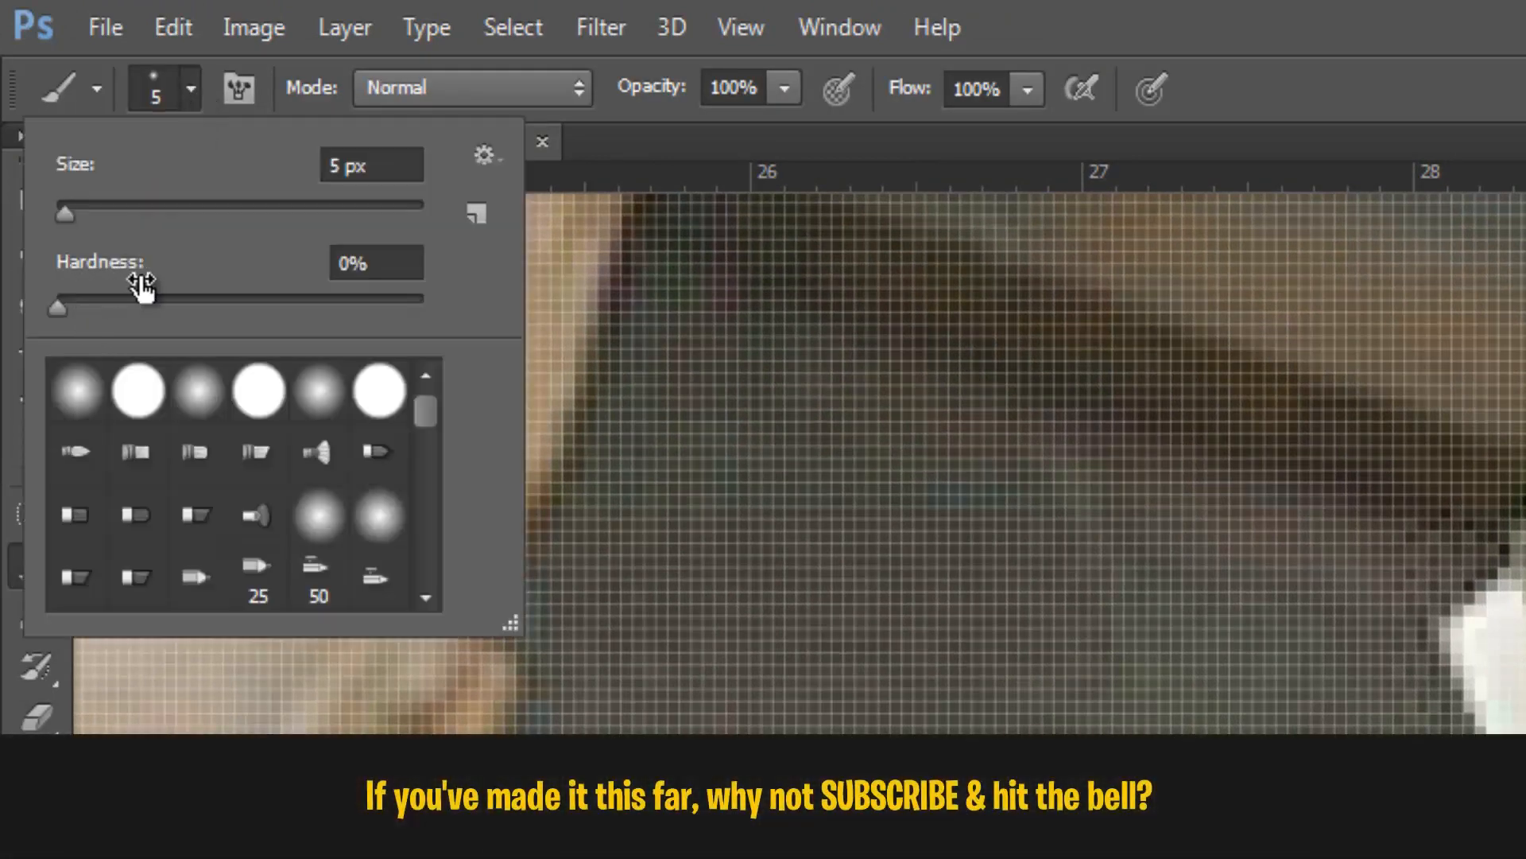
mouse_move(95, 311)
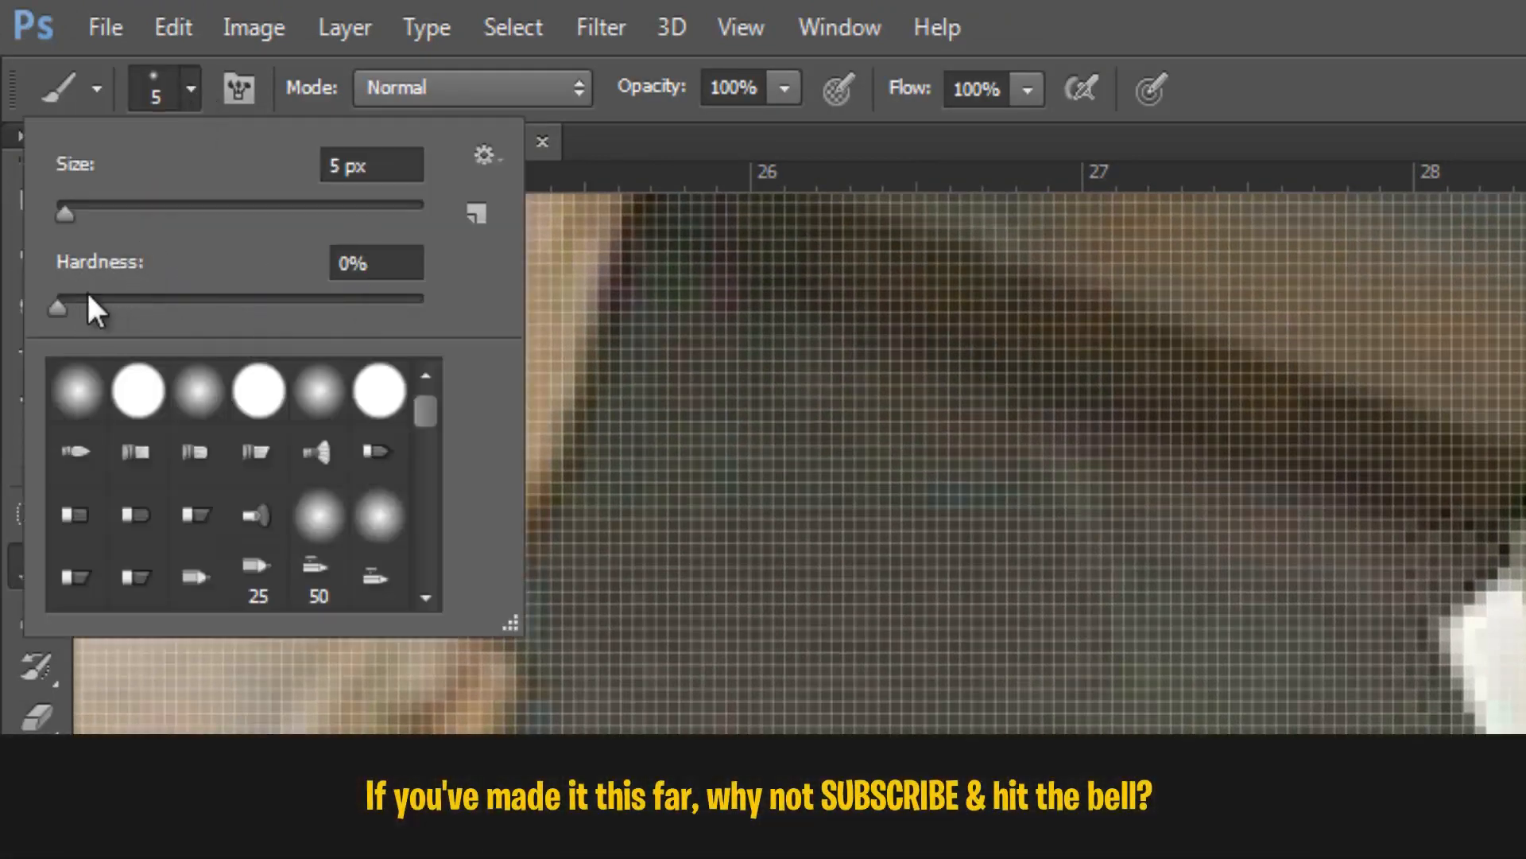
mouse_move(194, 312)
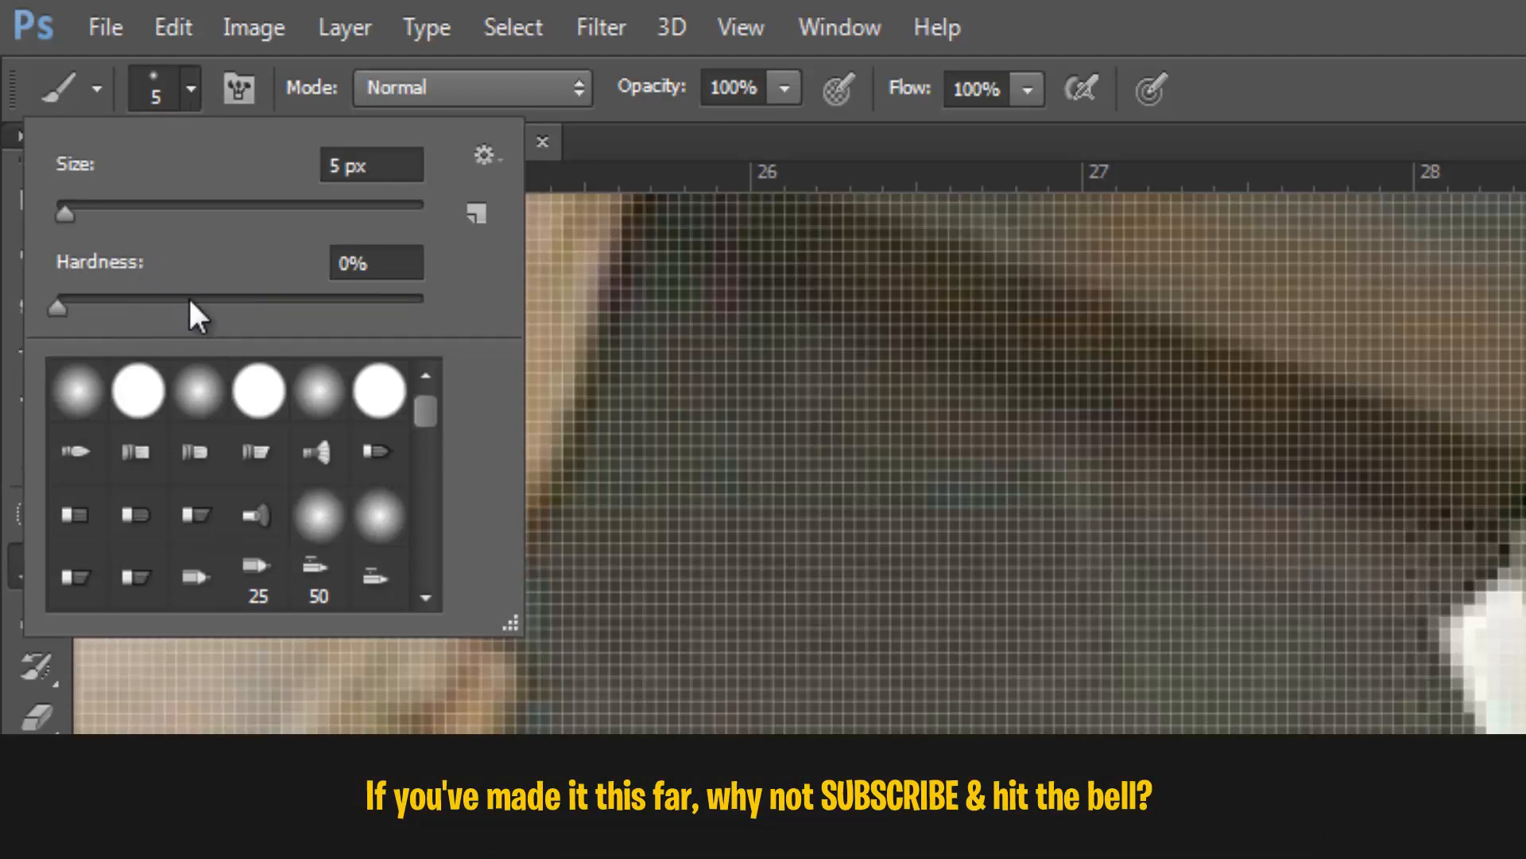
mouse_move(132, 267)
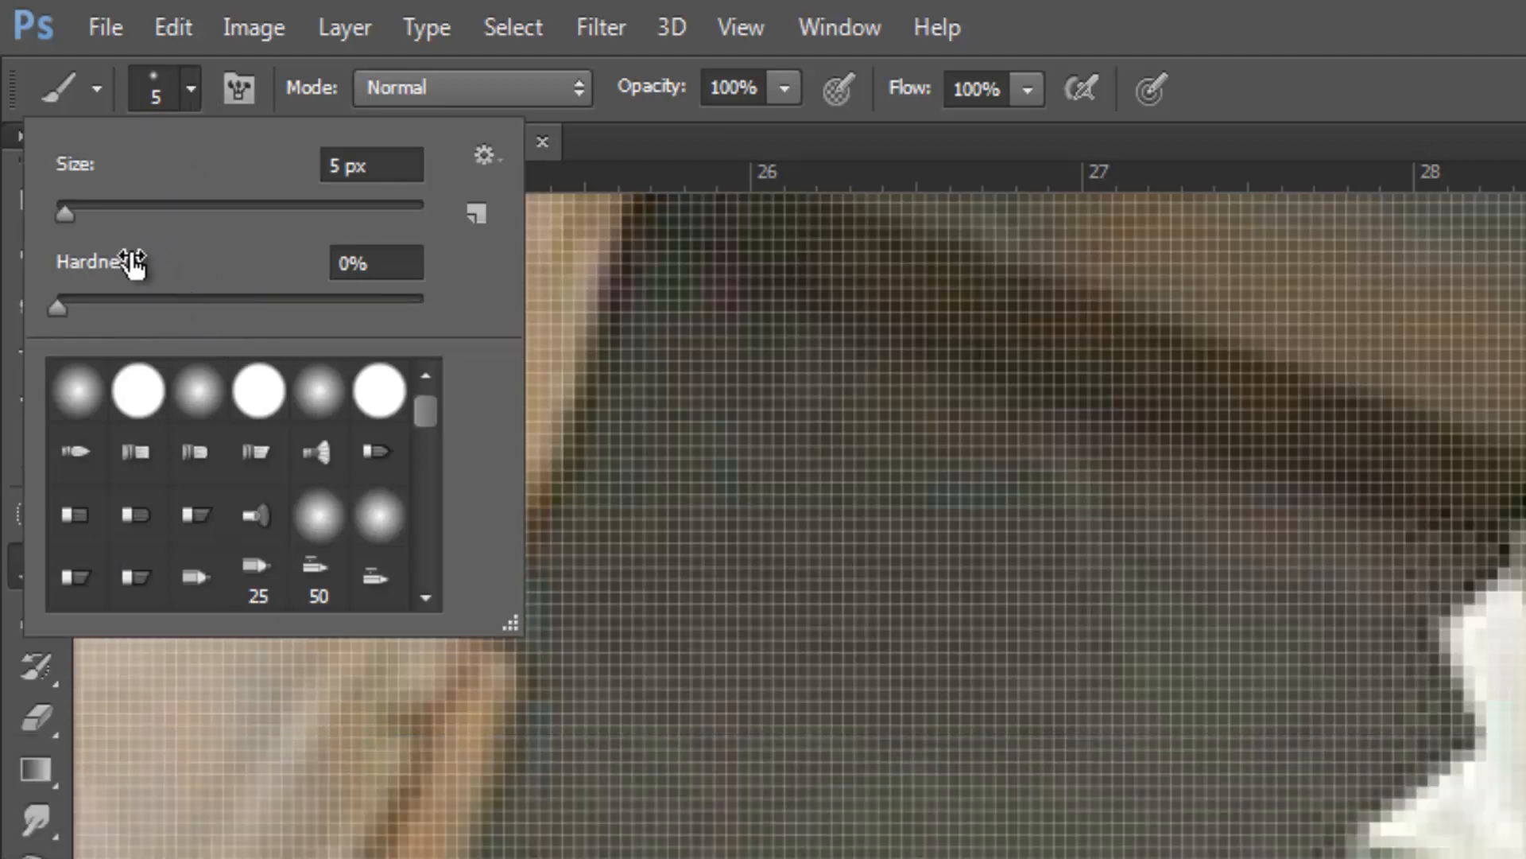
mouse_move(200, 97)
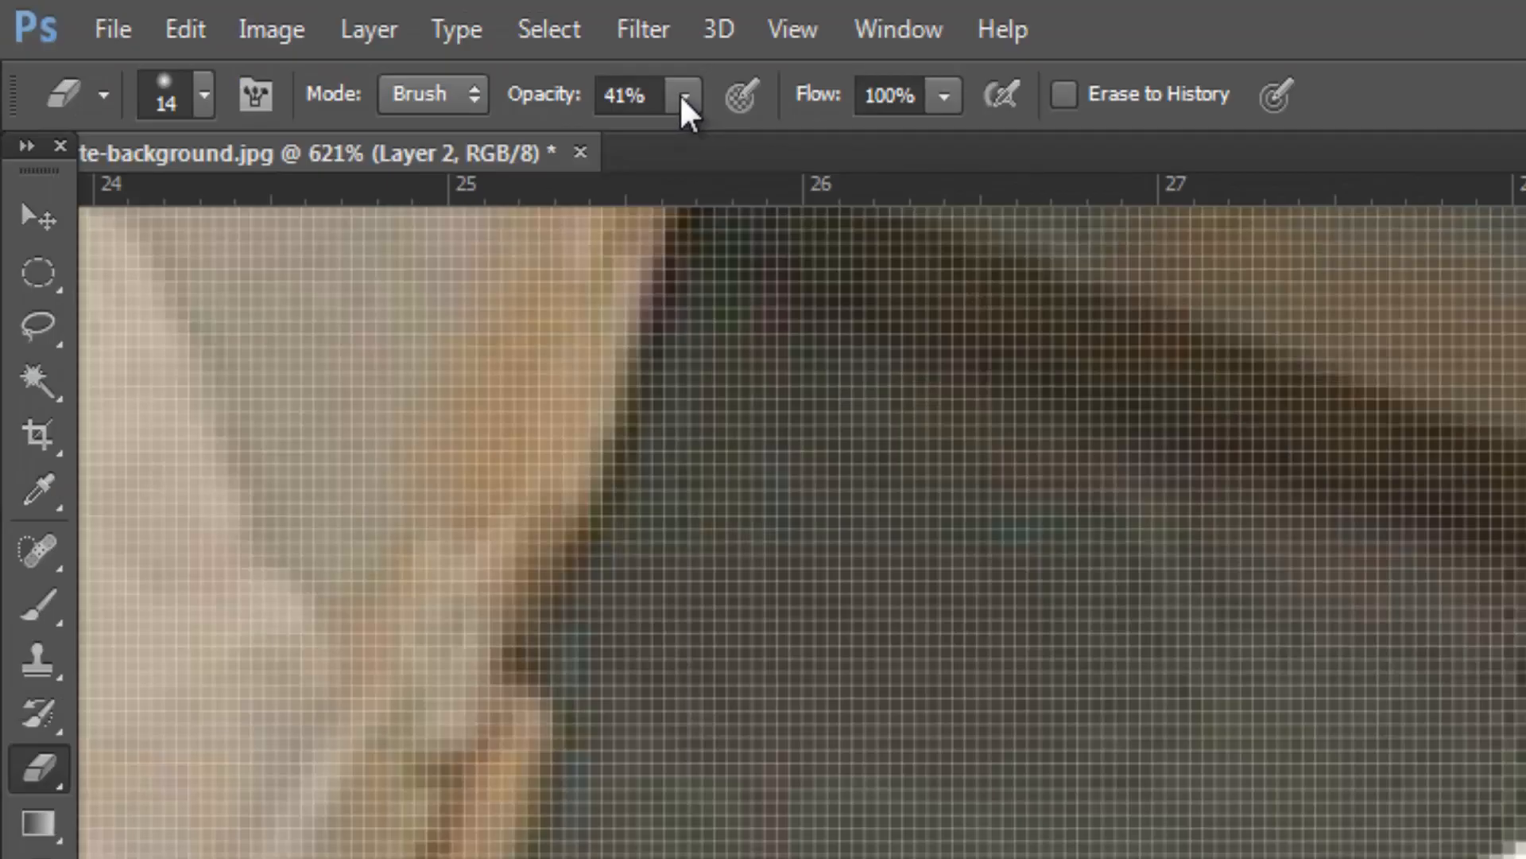
- Lower the 14 px Eraser's opacity to about 40%
click(686, 94)
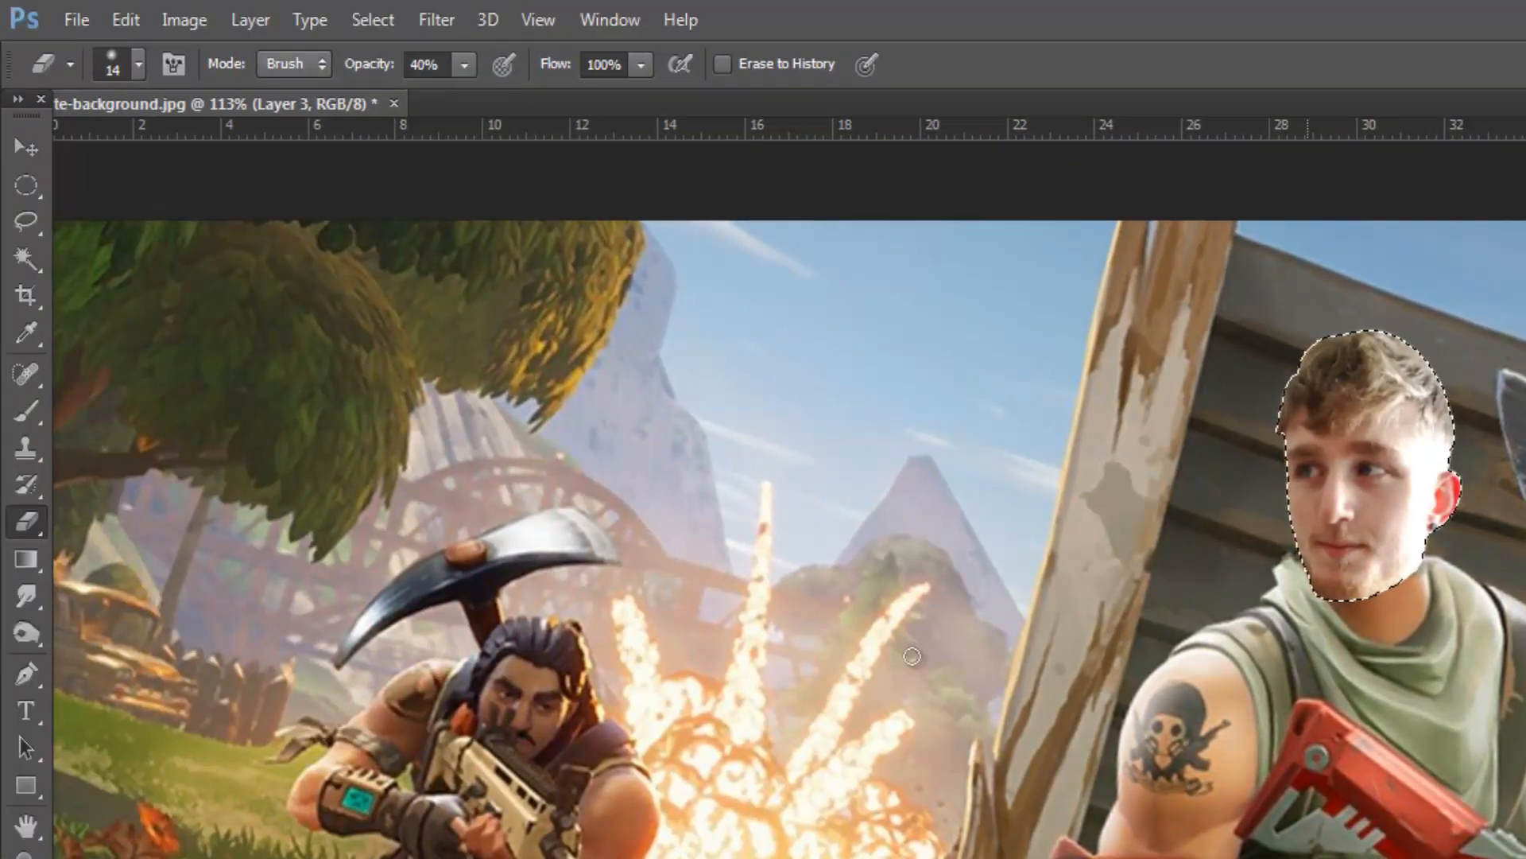
- Paint the head selection on Layer 3 with the sampled flat skin-tone colour
click(503, 25)
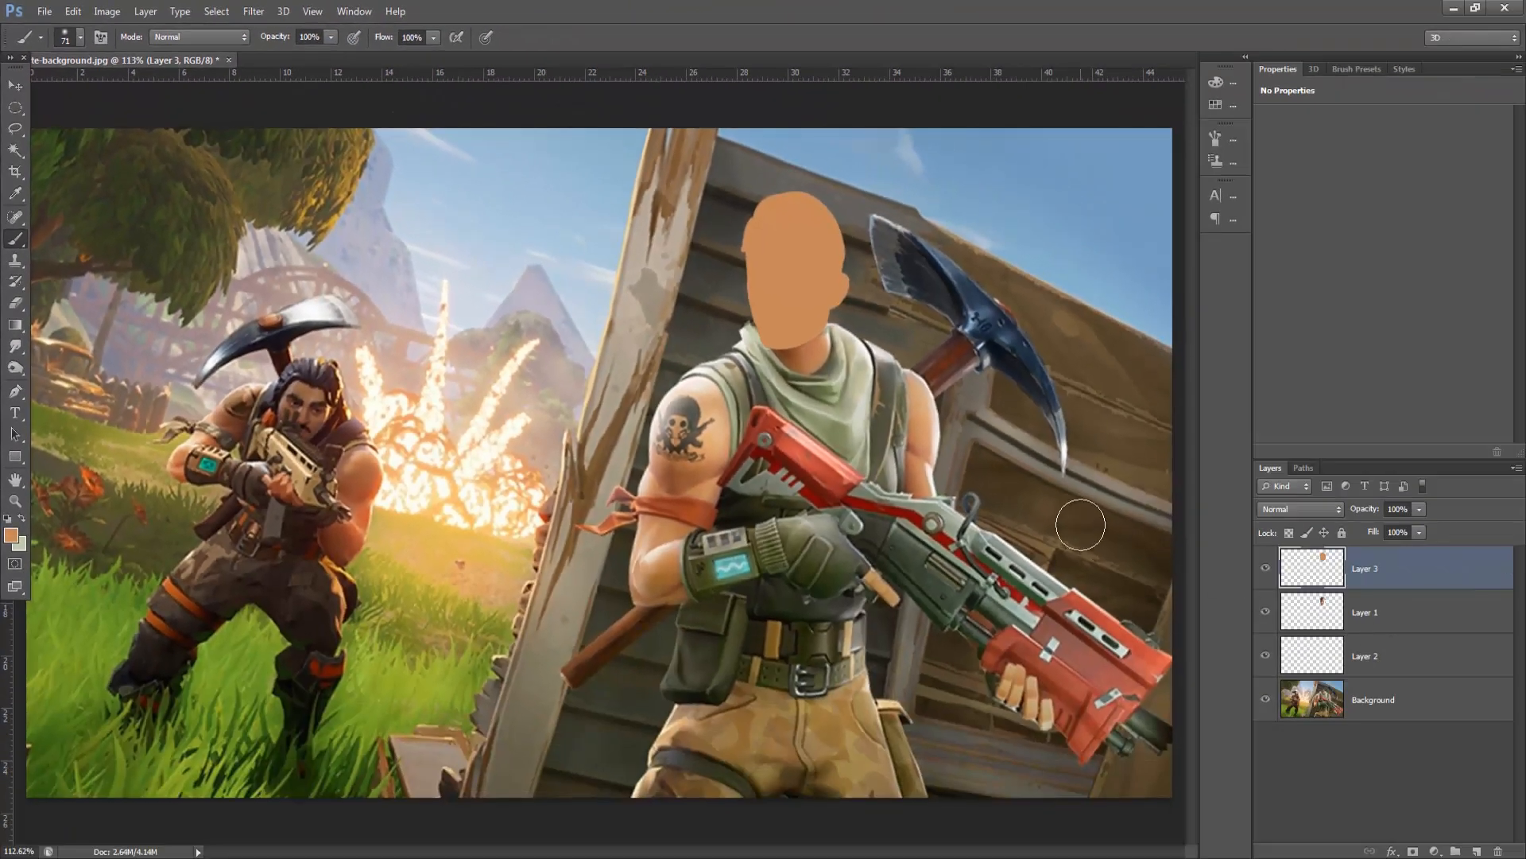
mouse_move(1025, 450)
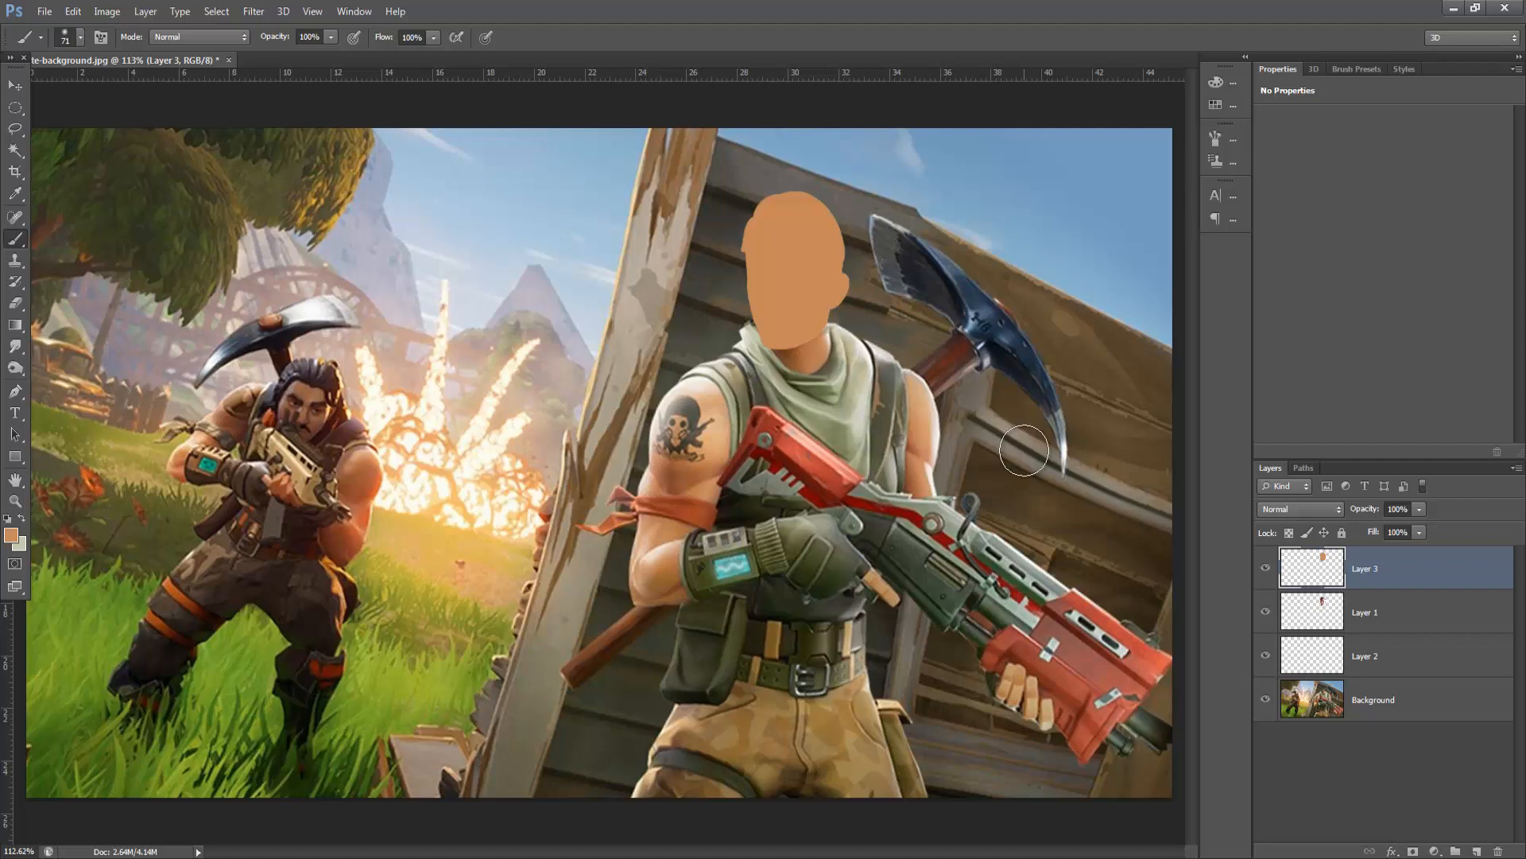
mouse_move(1025, 450)
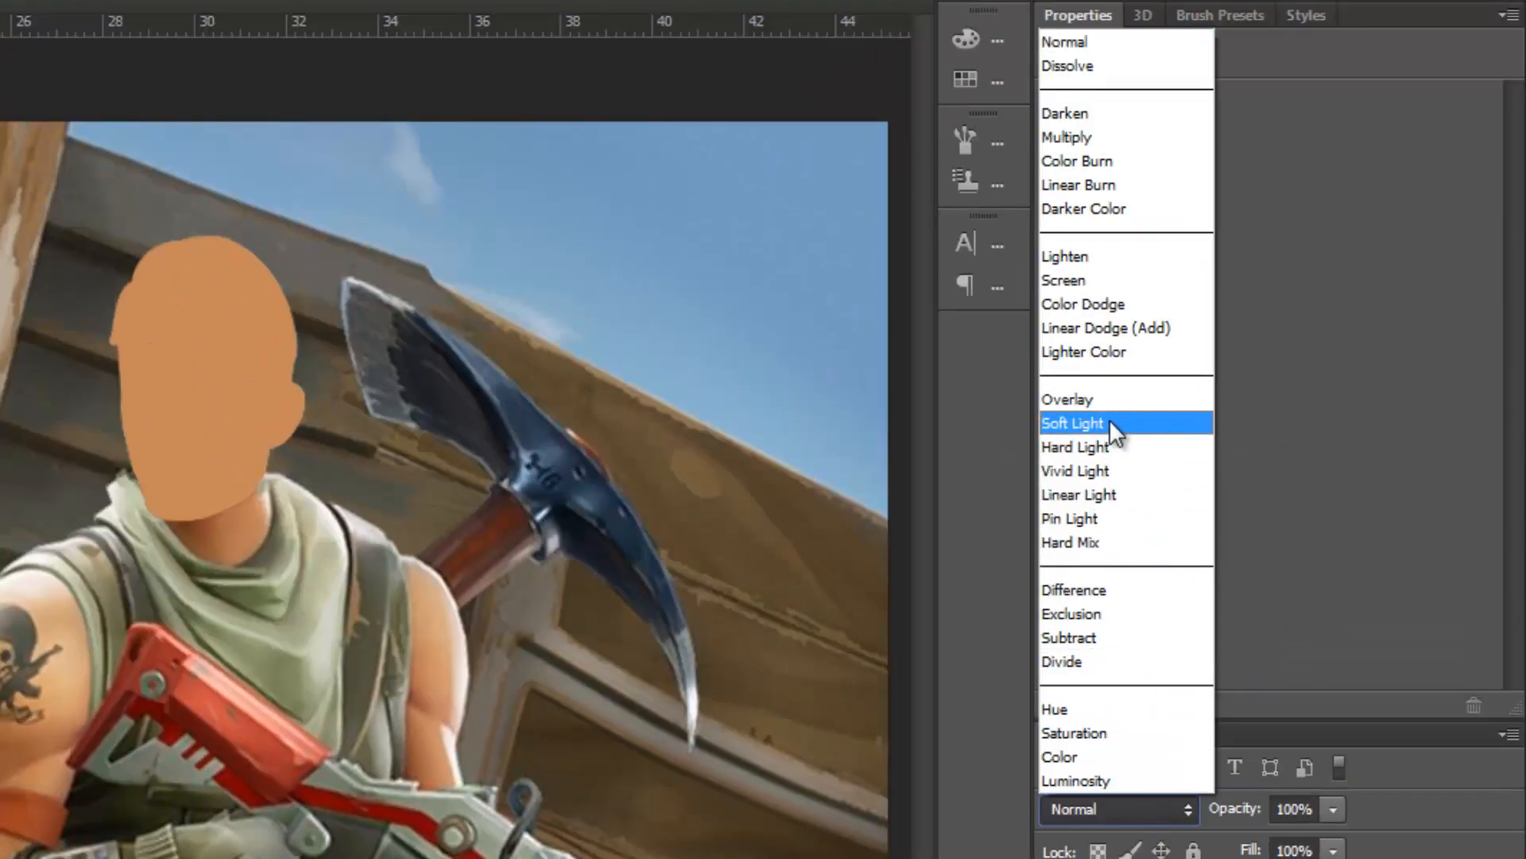
- Set Layer 3 to Soft Light blend mode at 60% opacity
click(1072, 423)
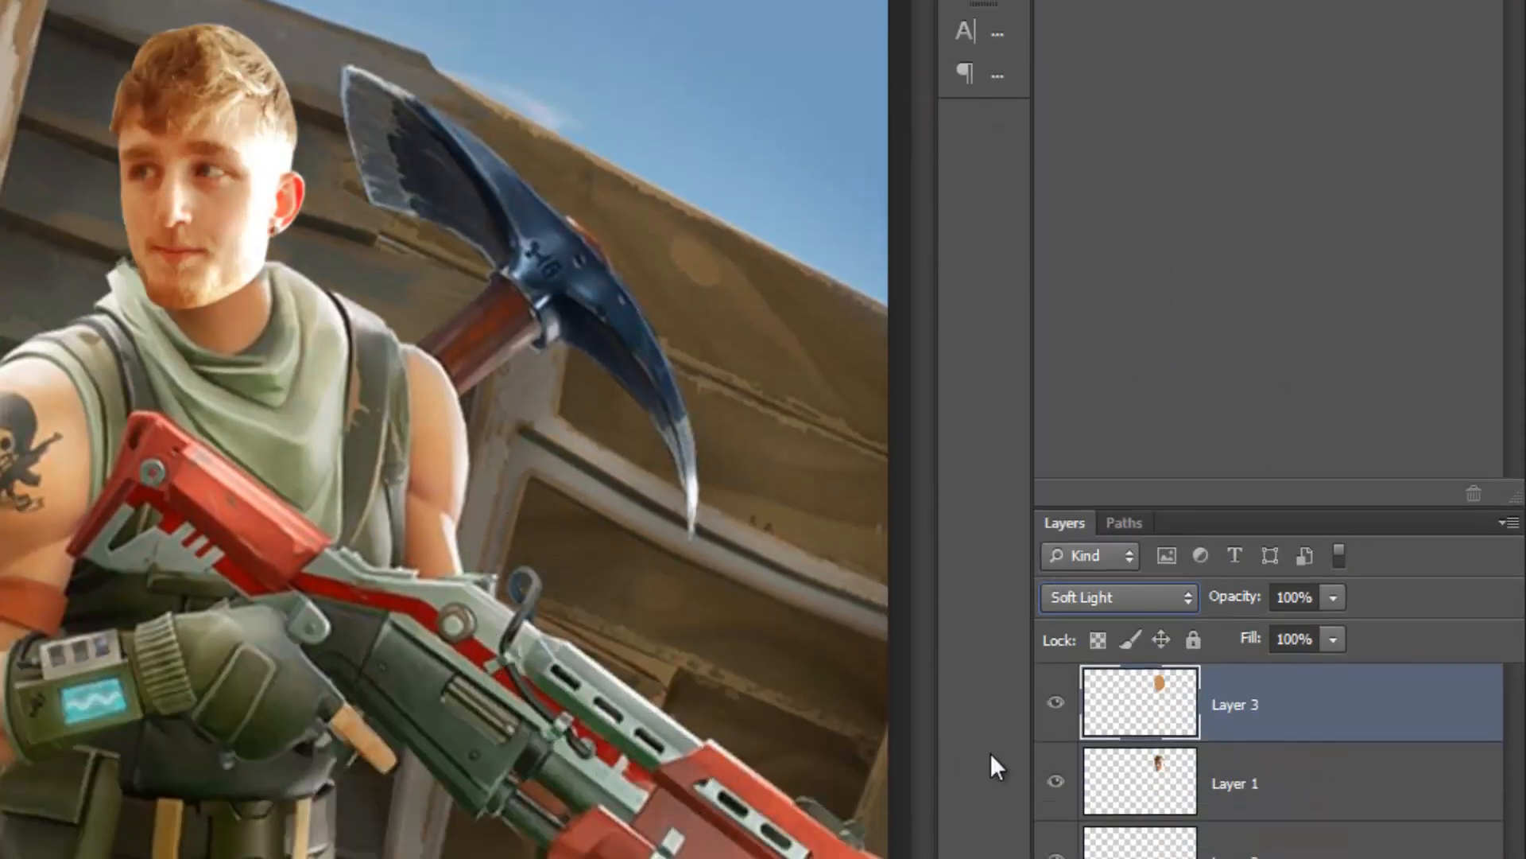
click(1329, 597)
text(60)
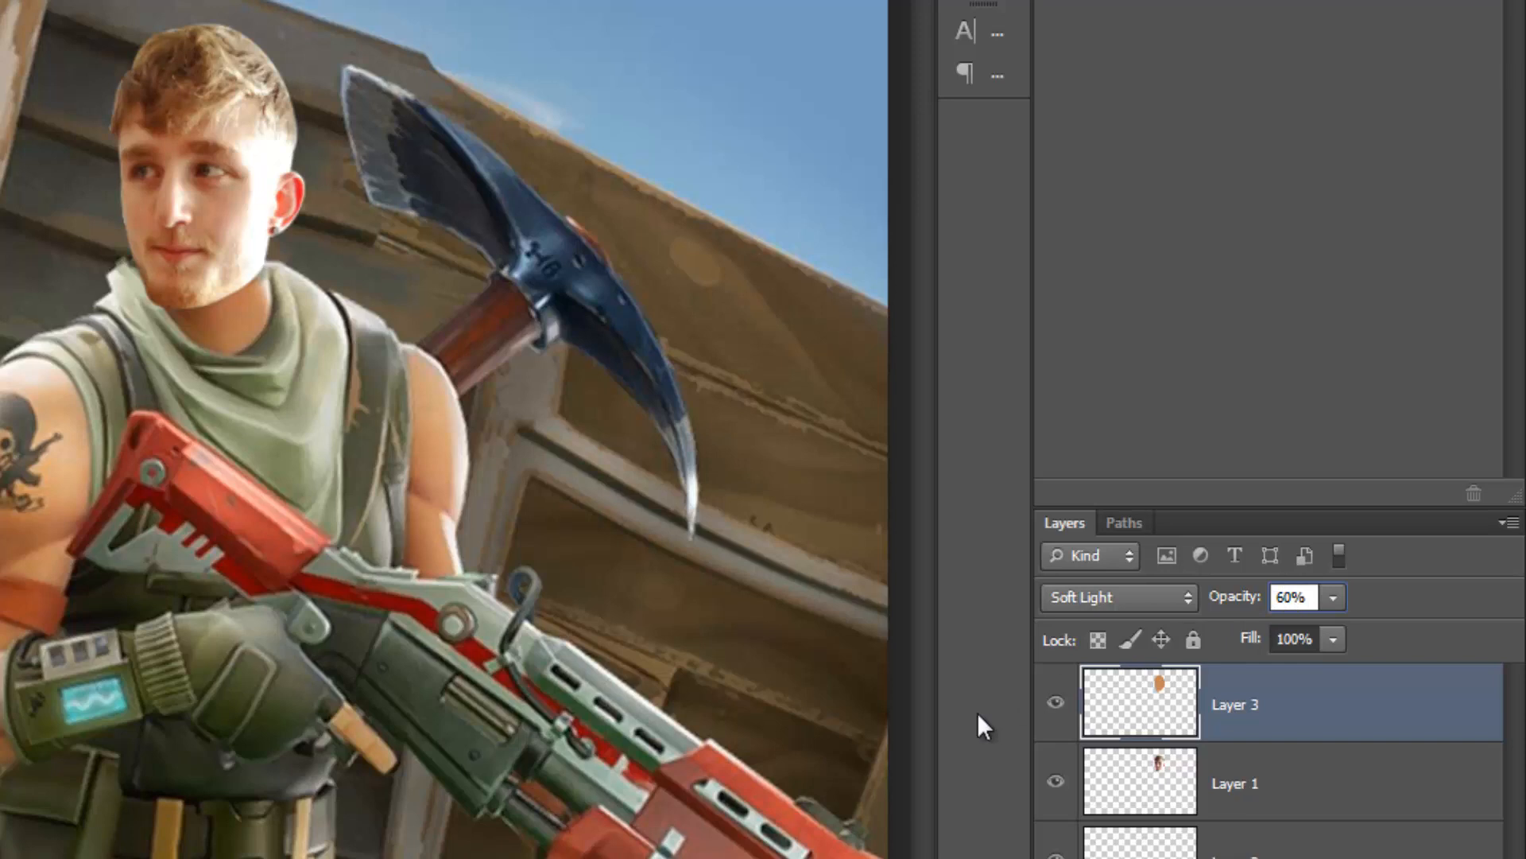
mouse_move(954, 753)
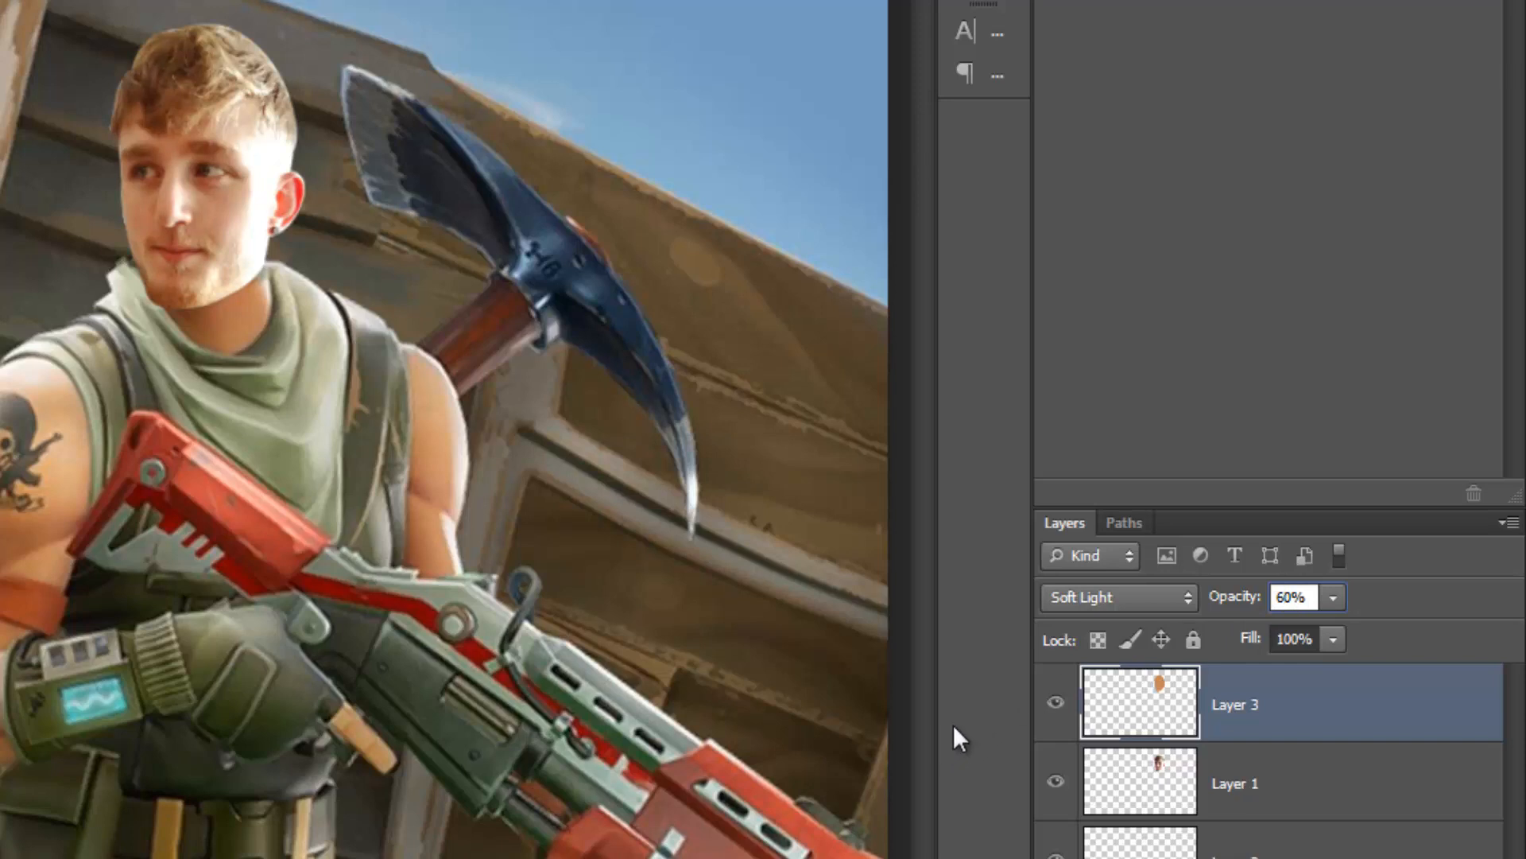
triple_click(1290, 597)
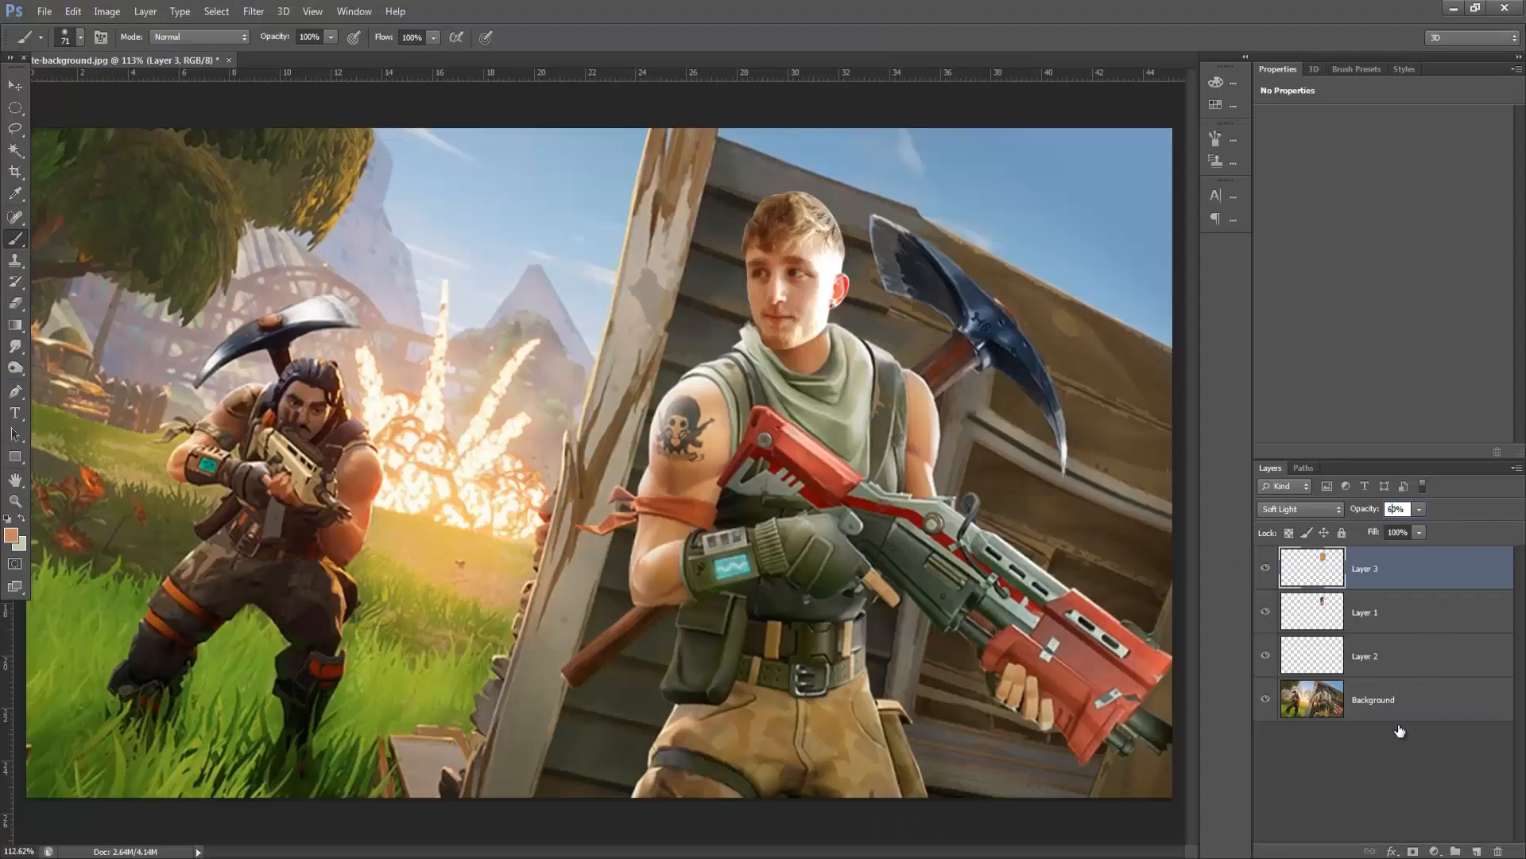
- Apply Oil Paint to Layer 1 with Stylization 0.1, Scale 10 and other sliders at 0
click(1299, 509)
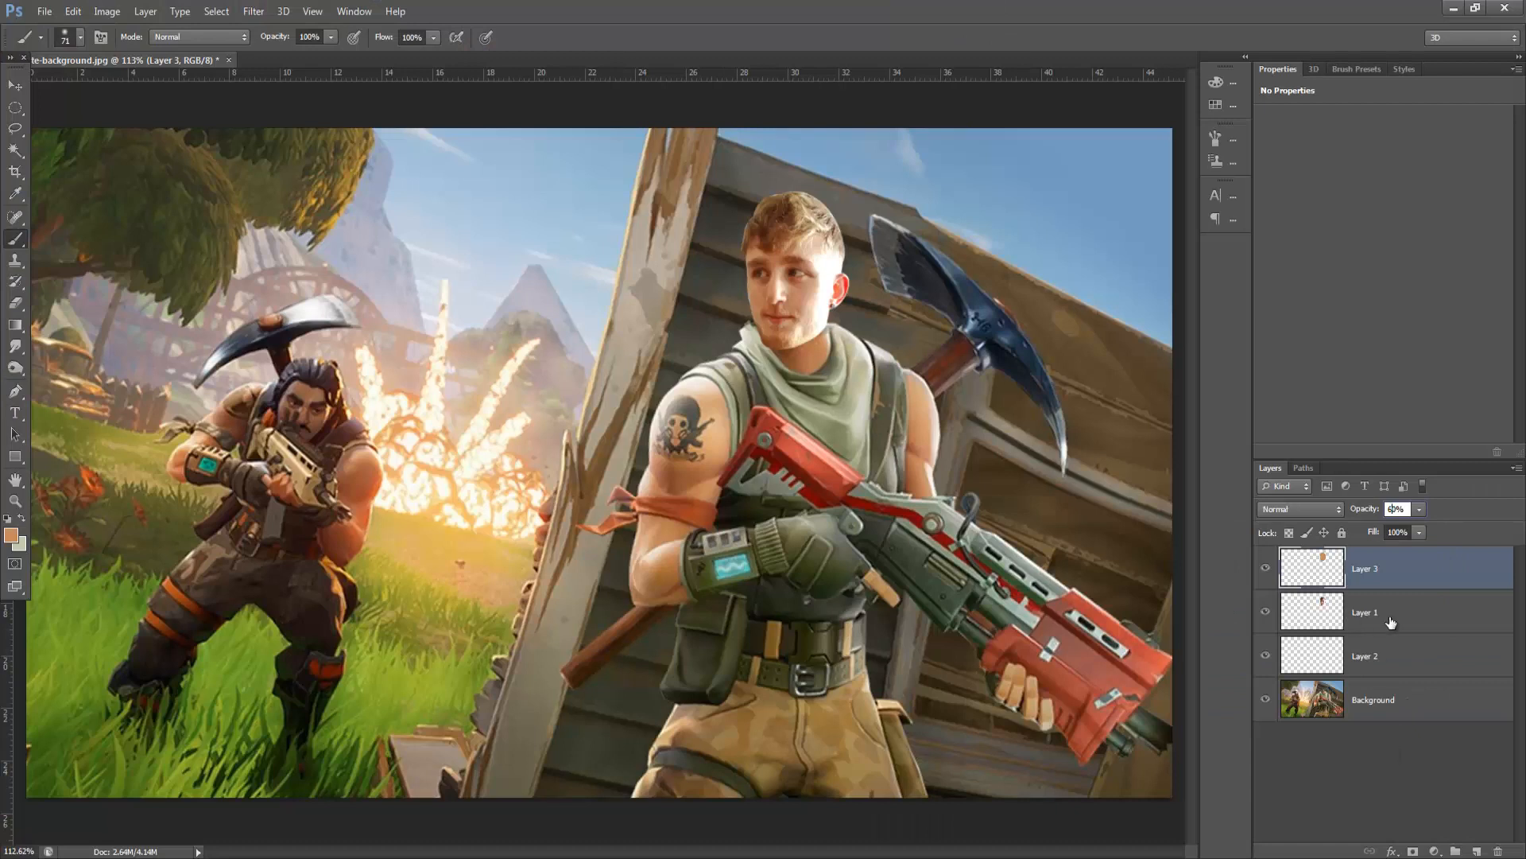
click(1366, 611)
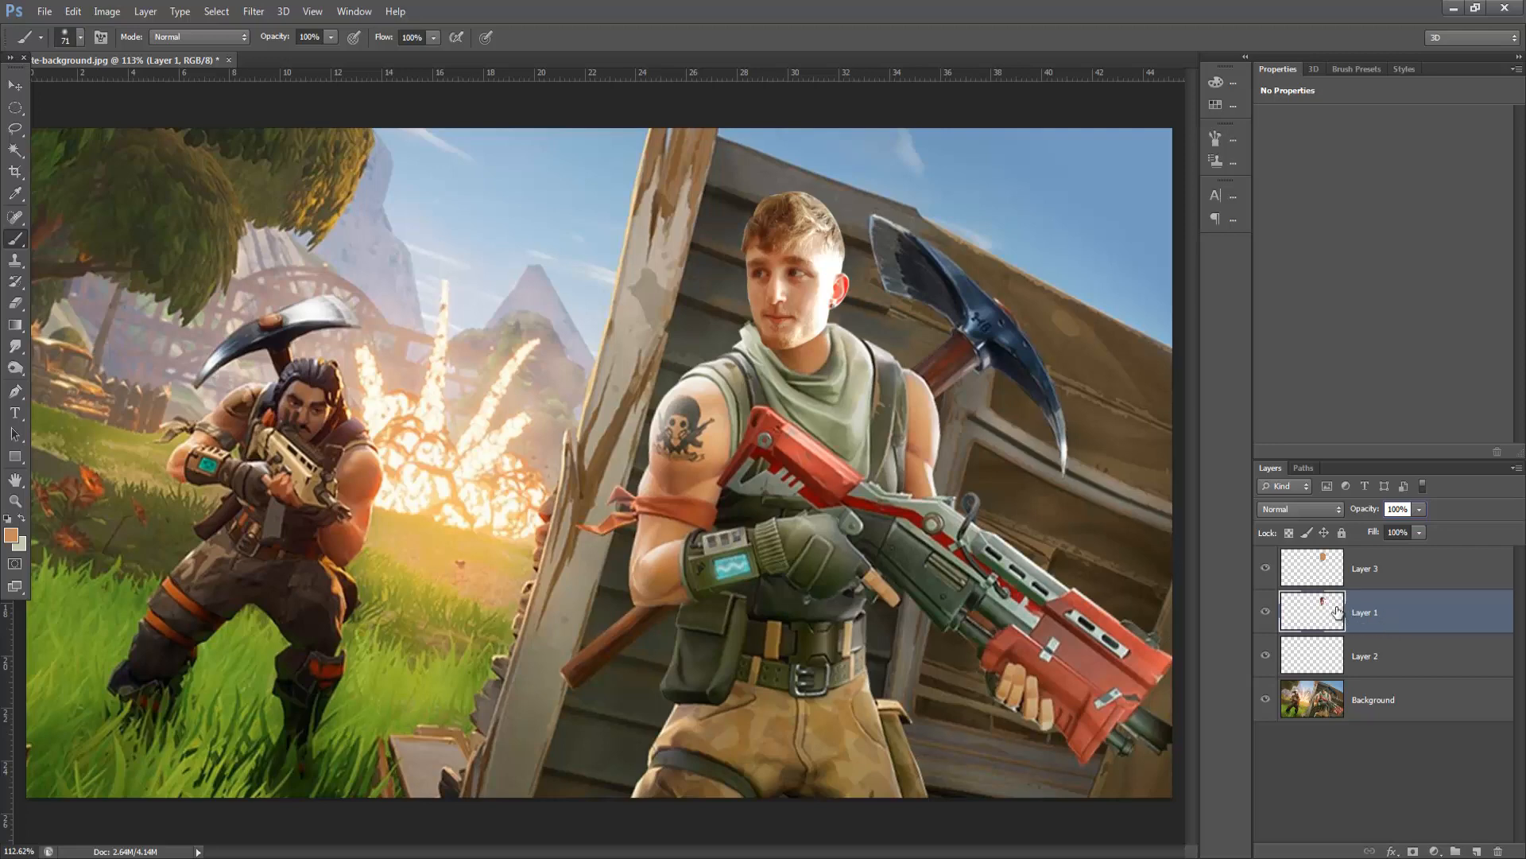
click(253, 12)
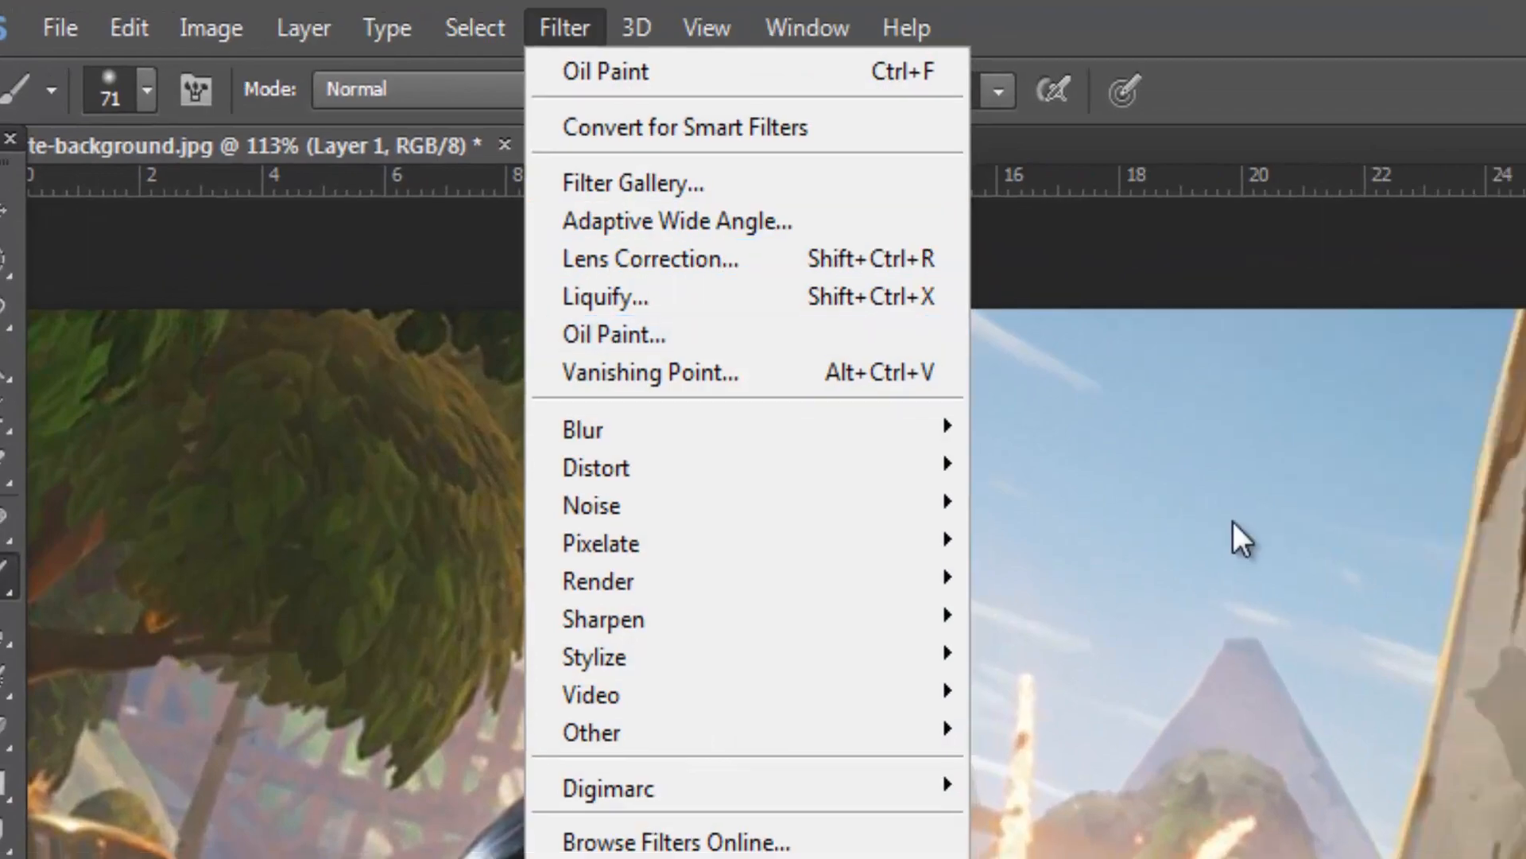
click(614, 334)
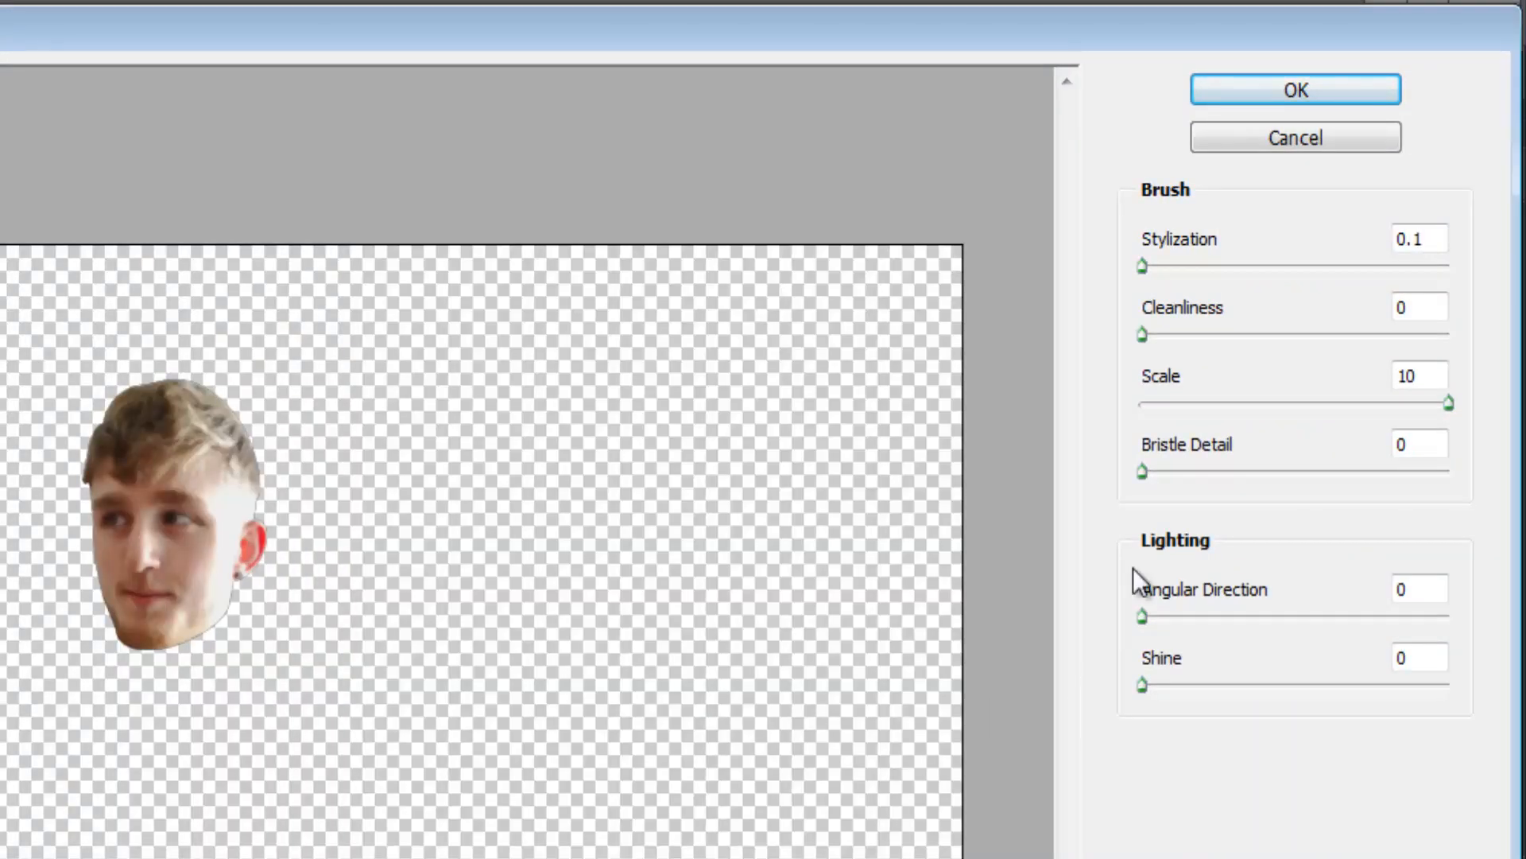
mouse_move(1148, 335)
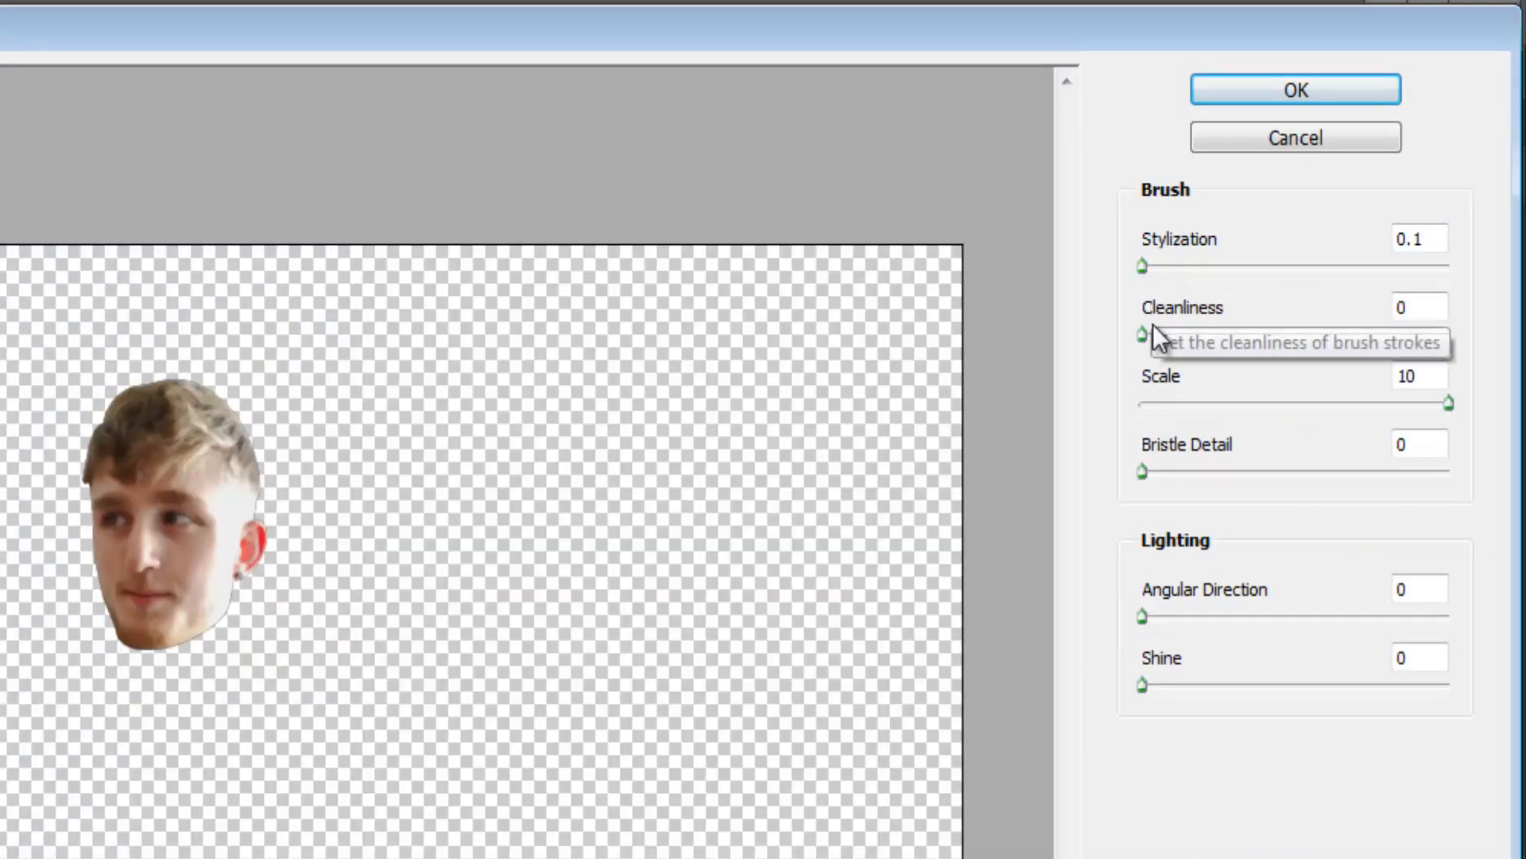
mouse_move(1195, 687)
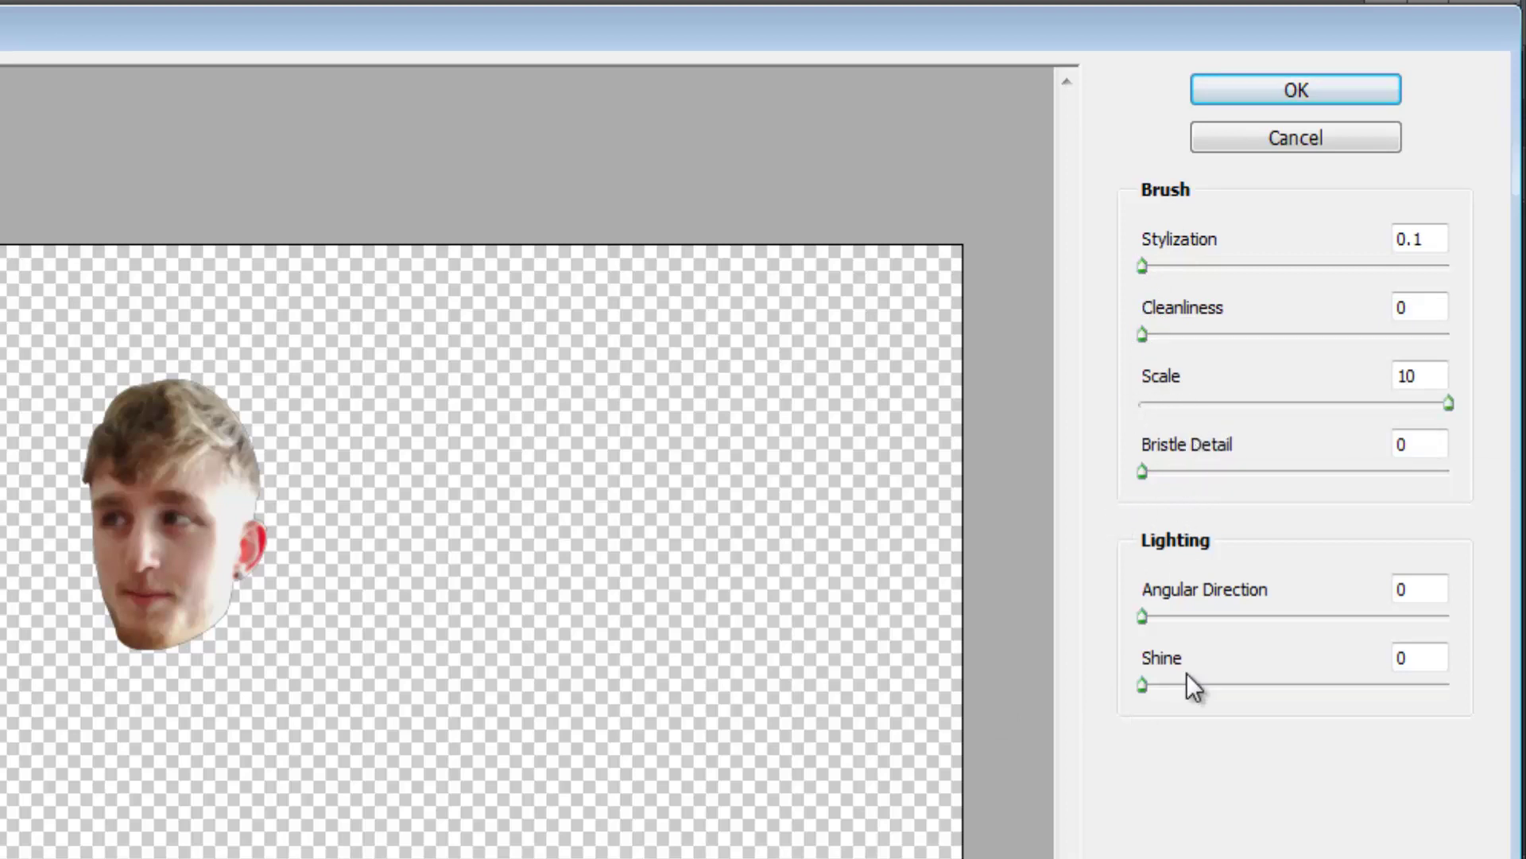
mouse_move(1450, 399)
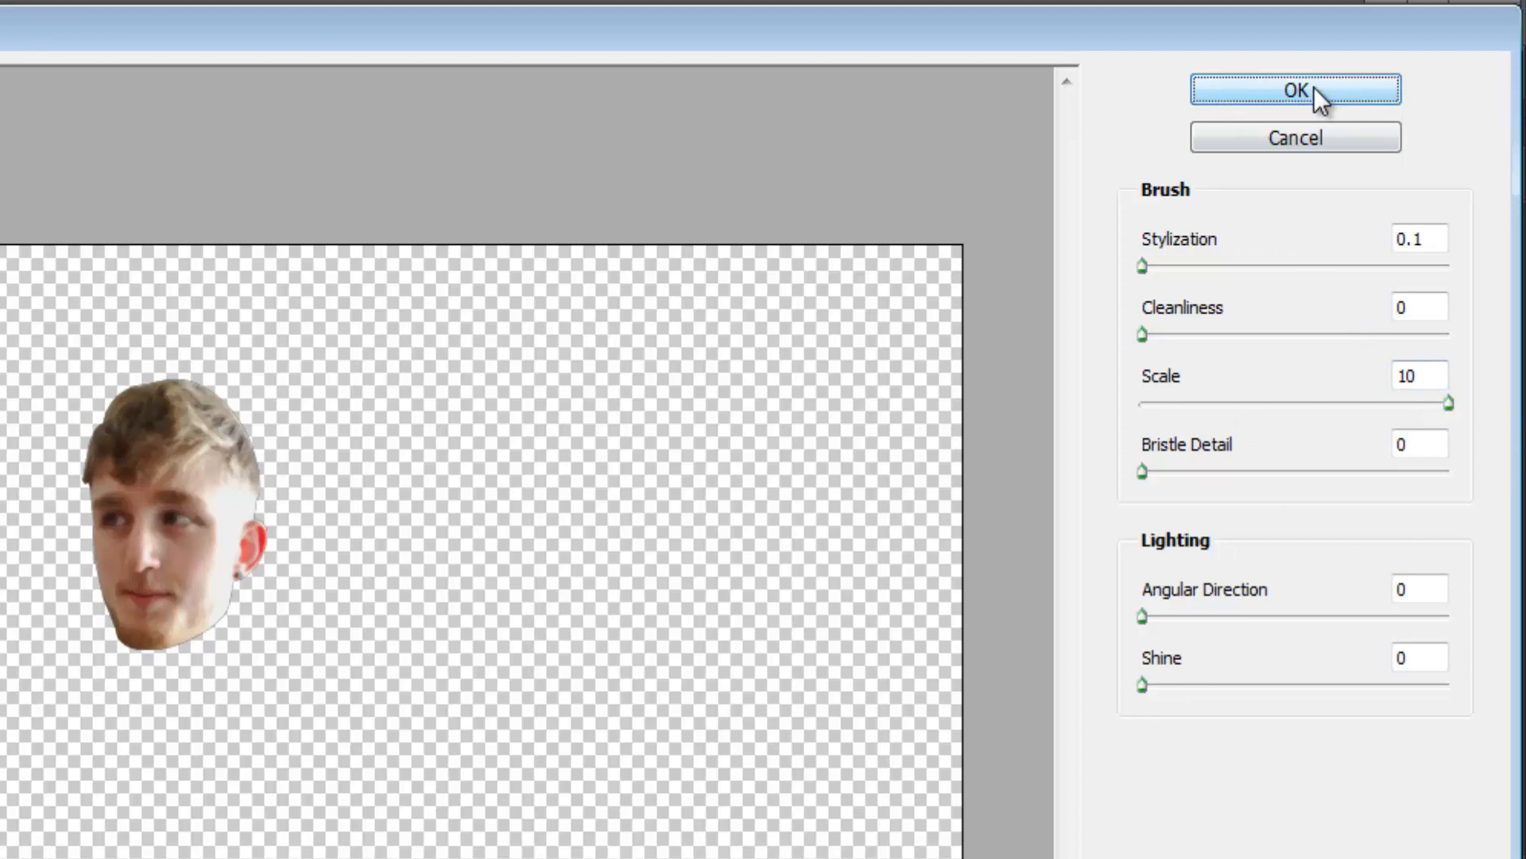
click(1294, 89)
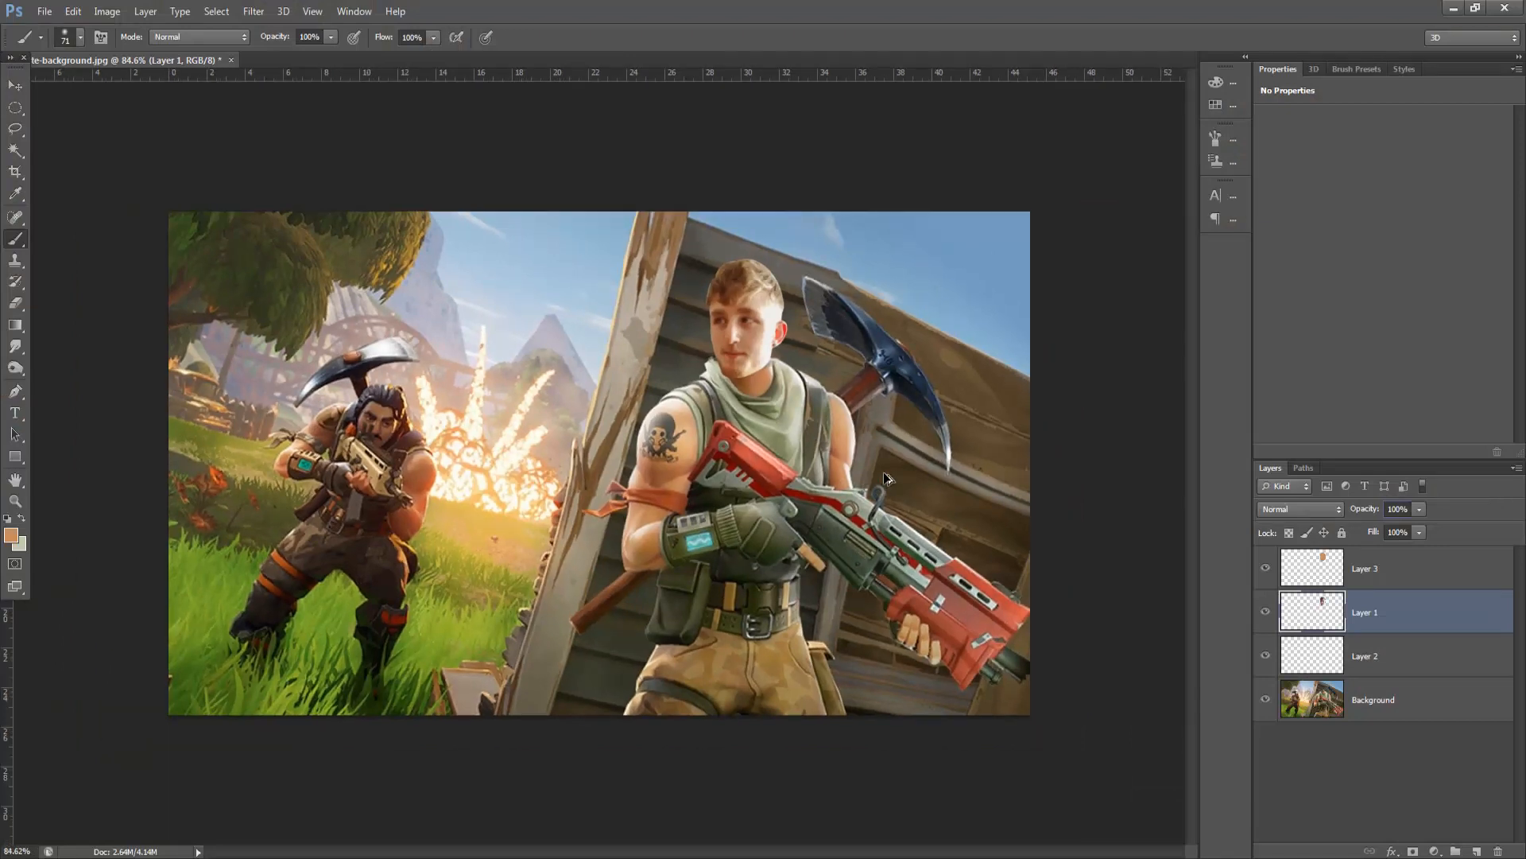
mouse_move(884, 474)
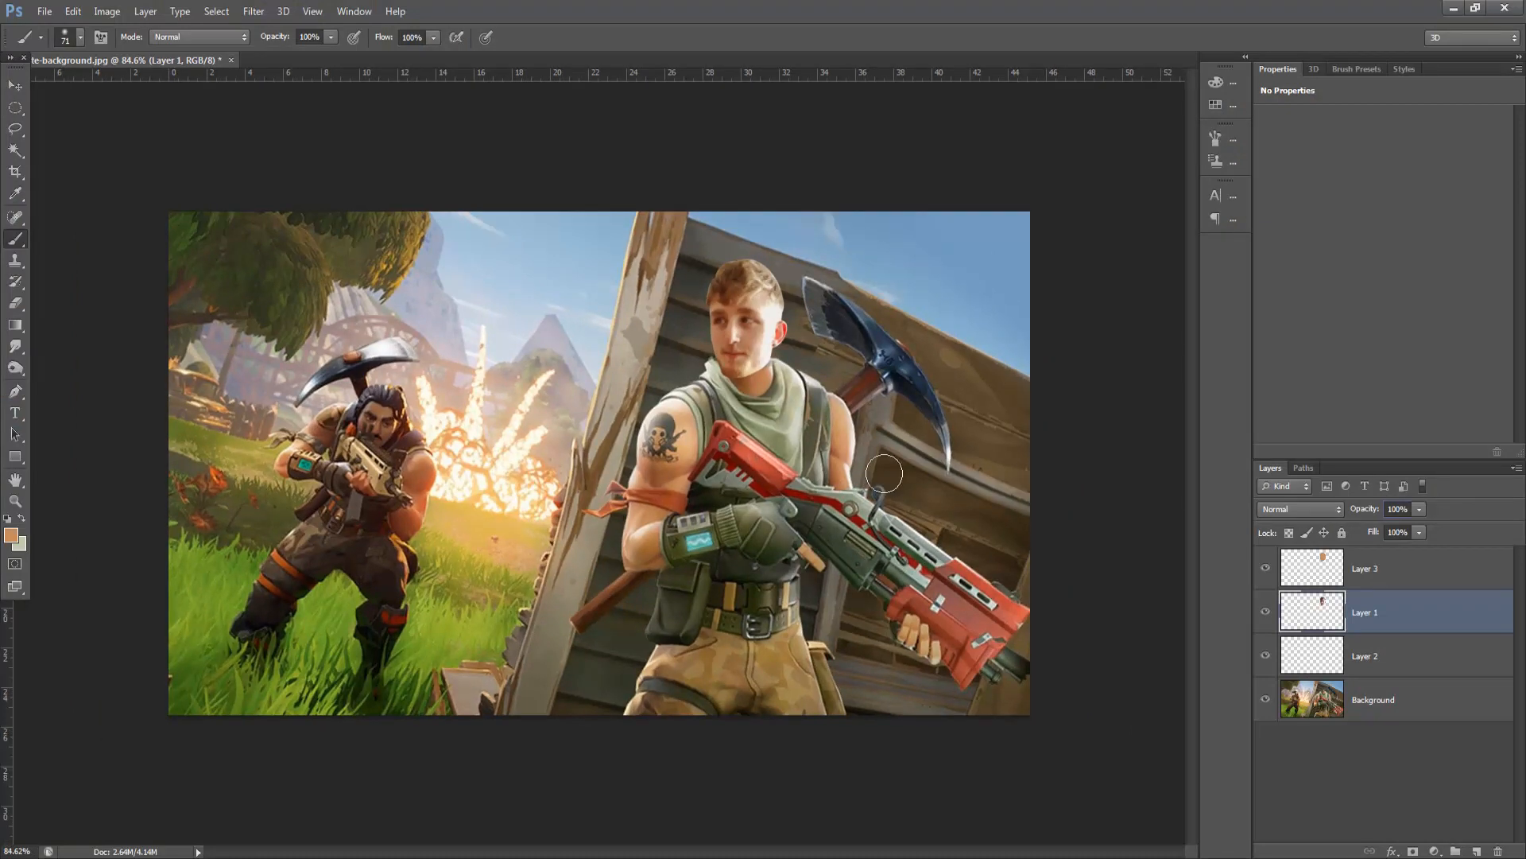